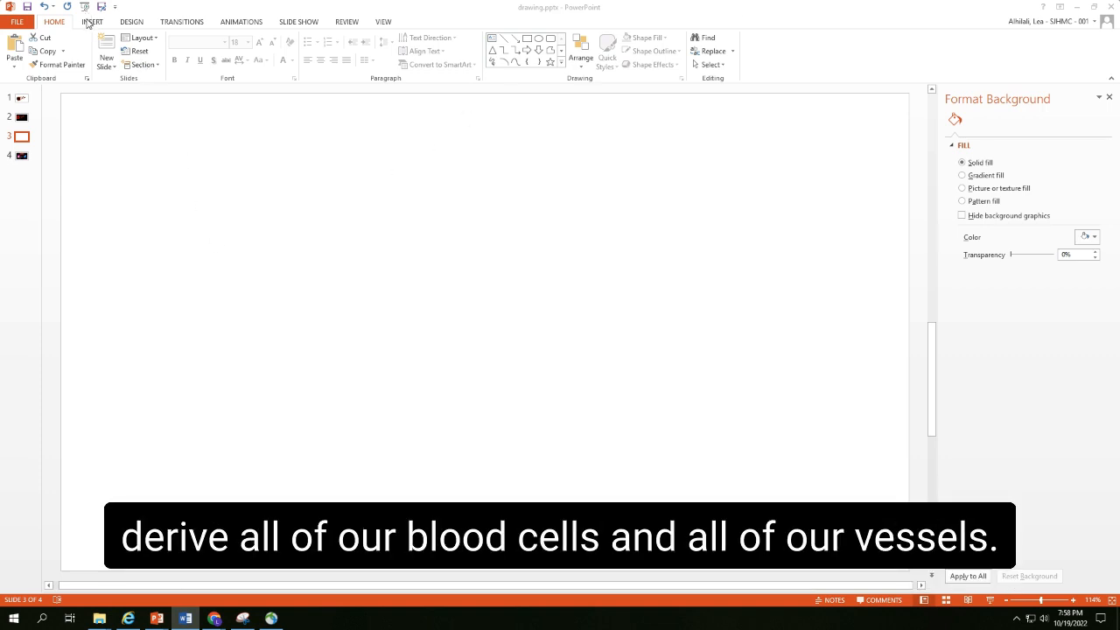
- Draw a circle on the blank slide and give it a solid red shape fill
{"action": "left_click", "coordinate": [91, 21]}
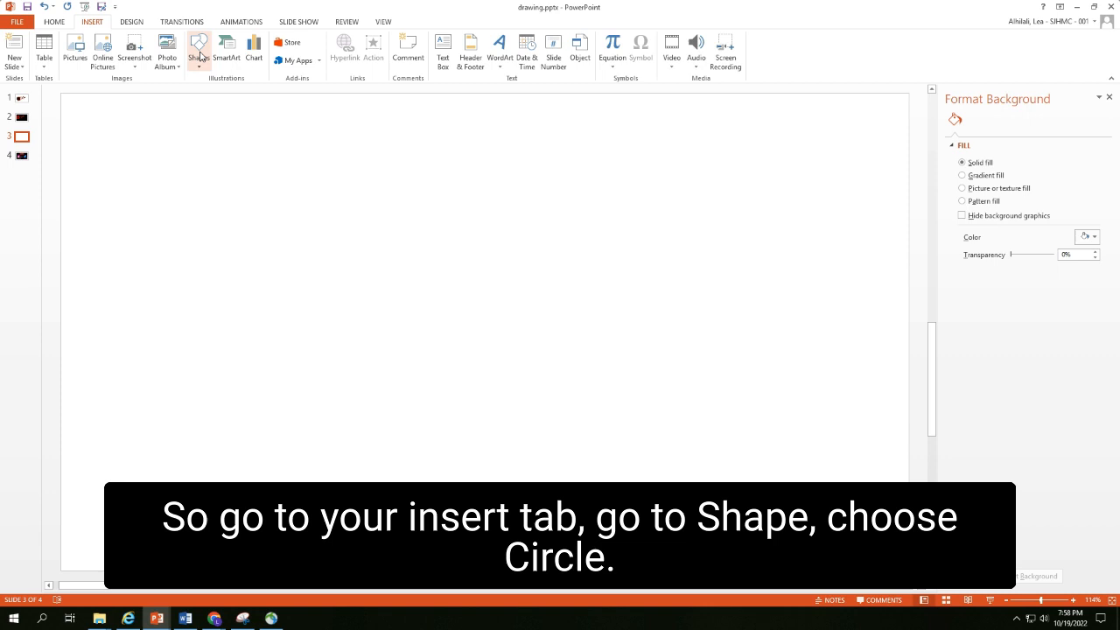
{"action": "left_click", "coordinate": [200, 49]}
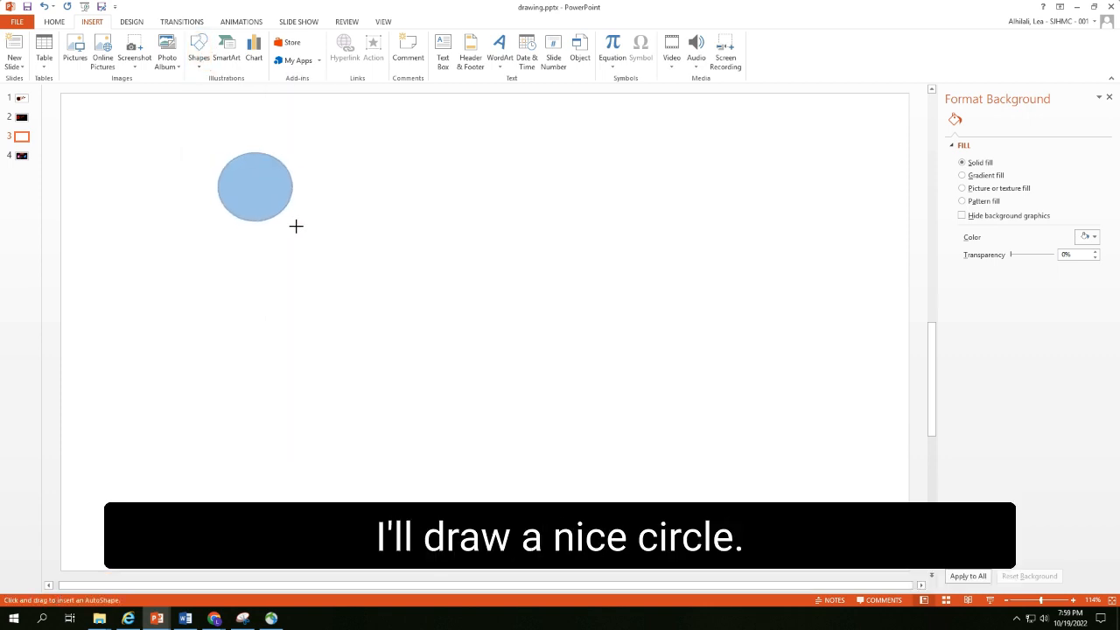
{"action": "left_click", "coordinate": [434, 38]}
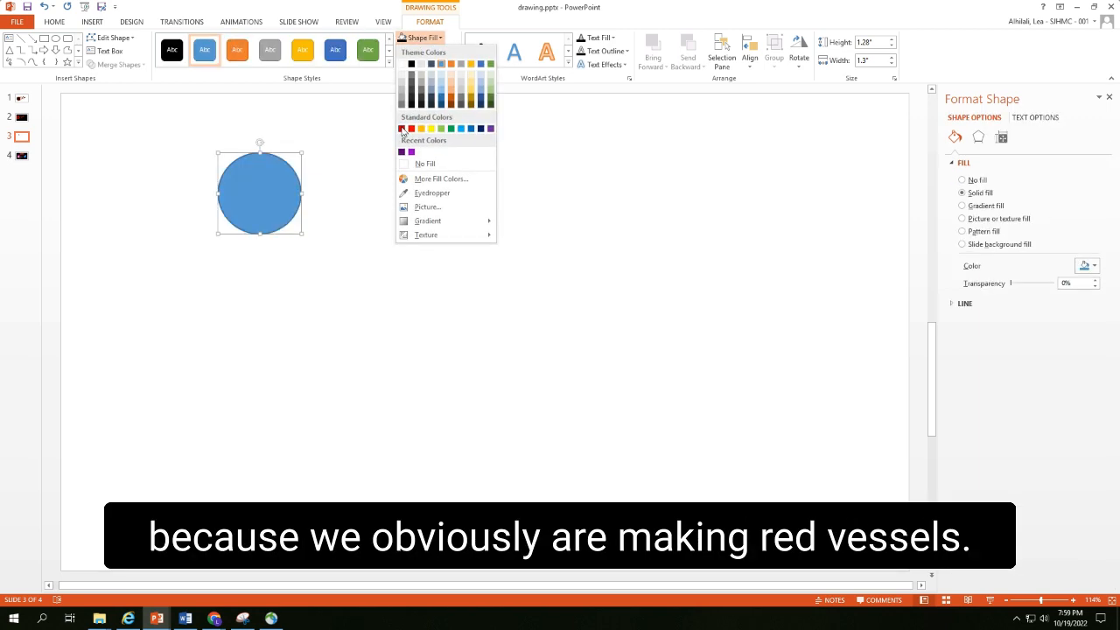
{"action": "left_click", "coordinate": [402, 130]}
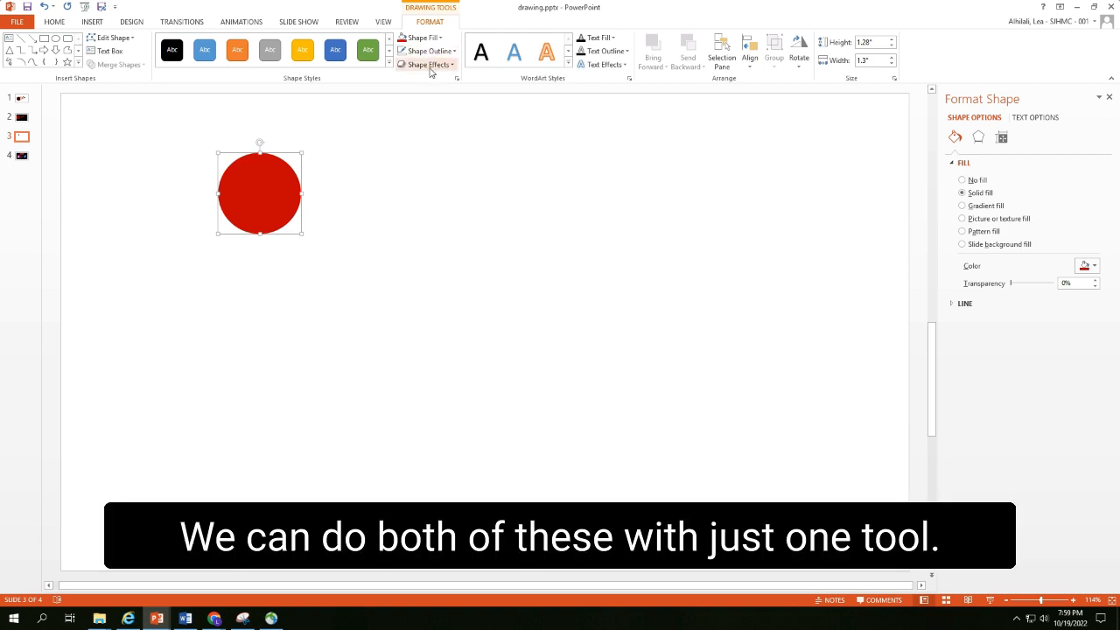
{"action": "mouse_move", "coordinate": [427, 65]}
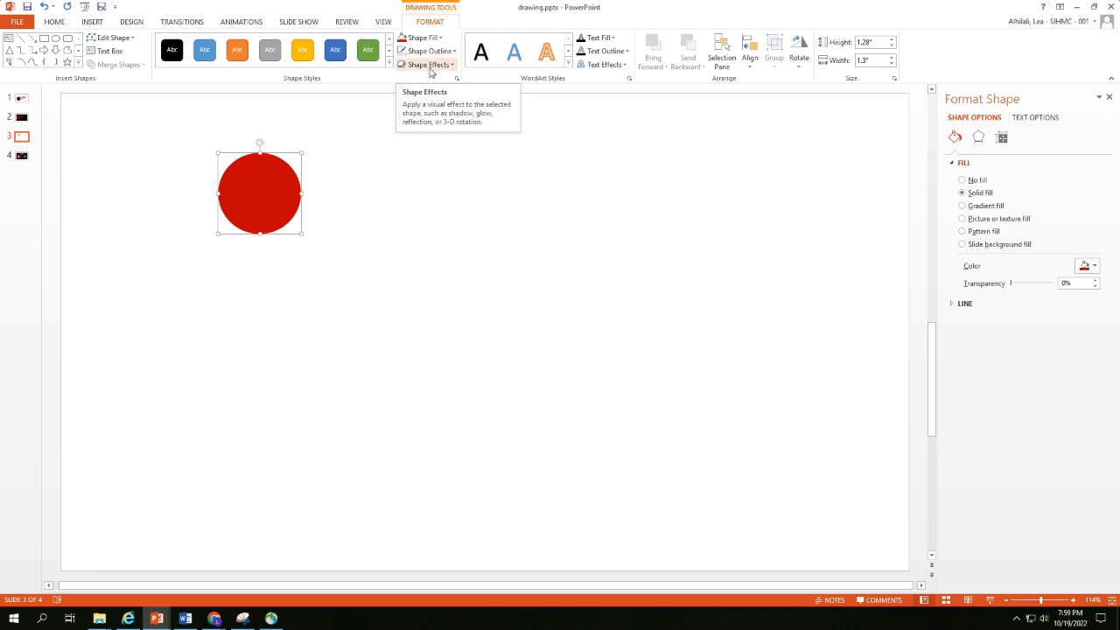
- Apply the Slope bevel effect to the red circle and bring up its 3-D Format settings
{"action": "left_click", "coordinate": [427, 63]}
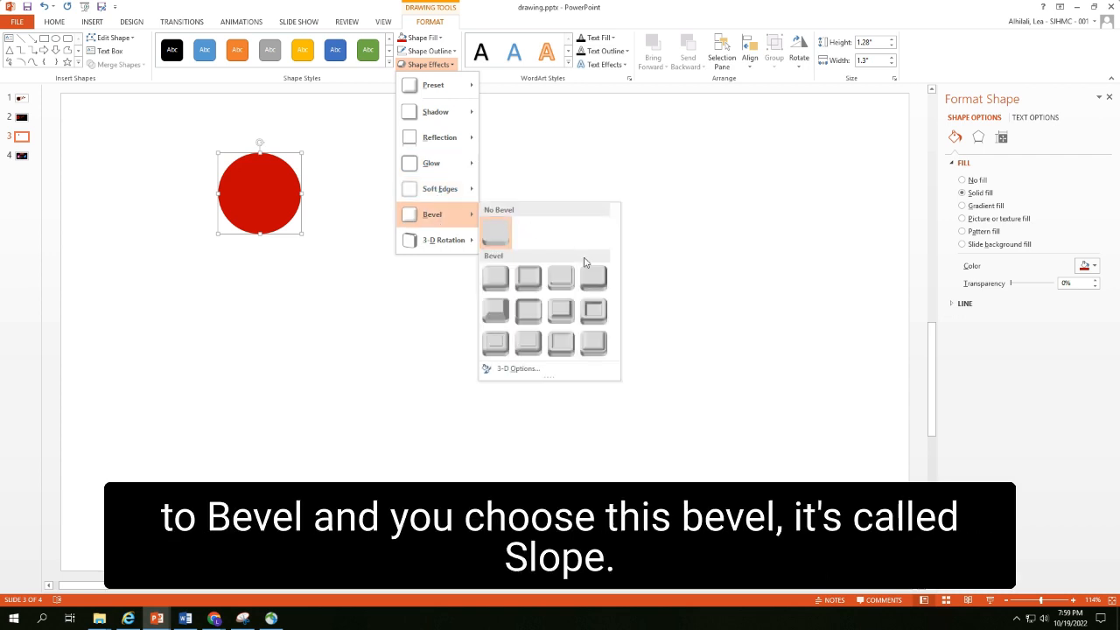
{"action": "left_click", "coordinate": [593, 311]}
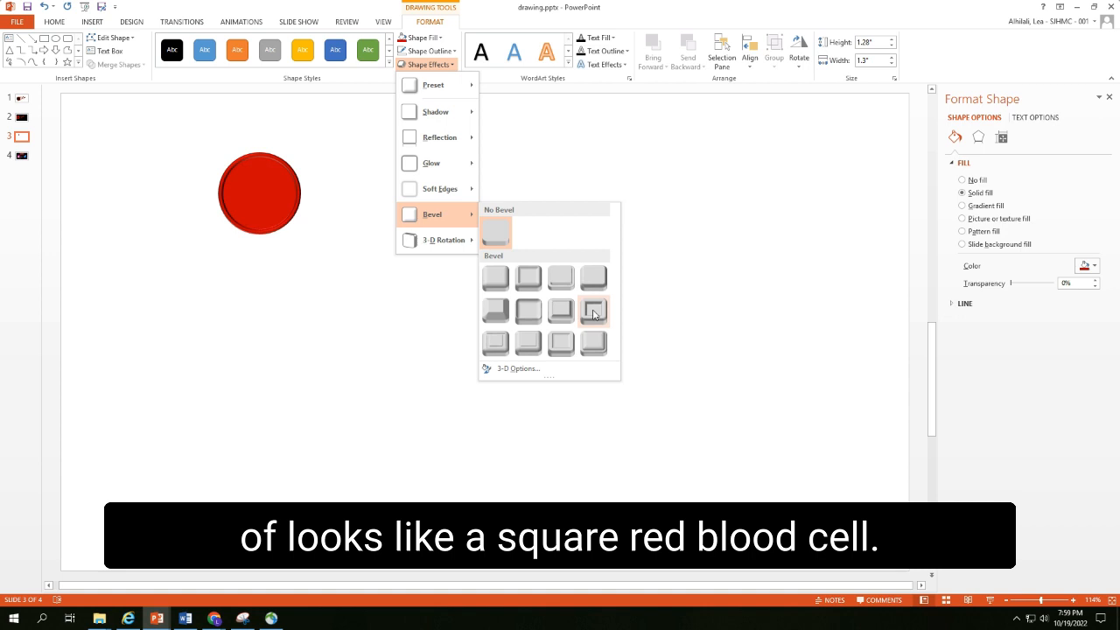
{"action": "left_click", "coordinate": [593, 311]}
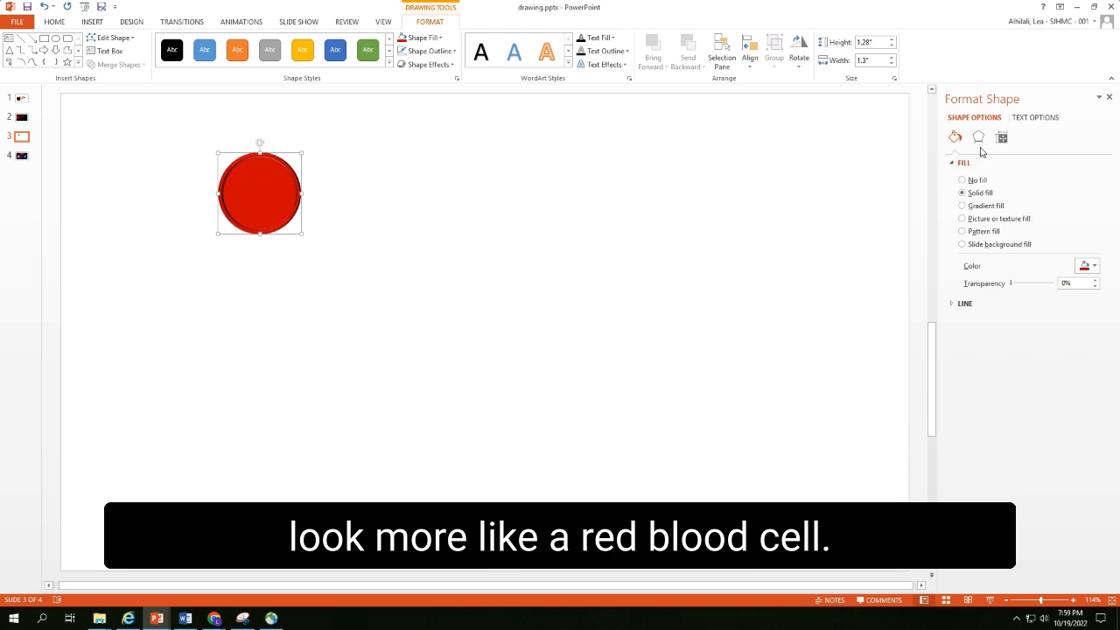
{"action": "left_click", "coordinate": [978, 136]}
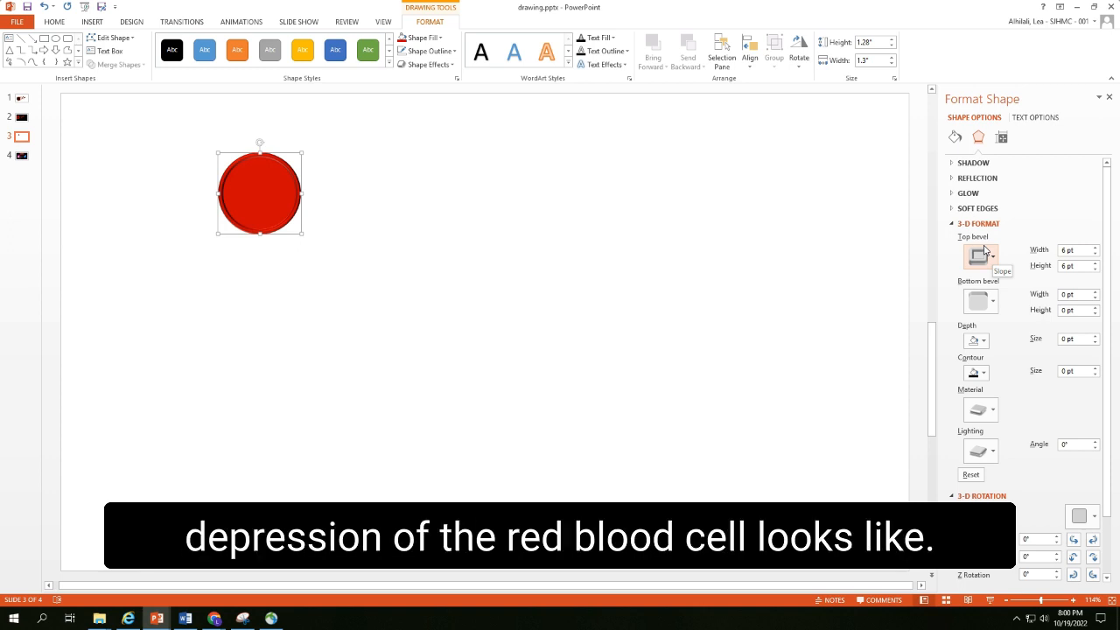
{"action": "mouse_move", "coordinate": [1088, 256]}
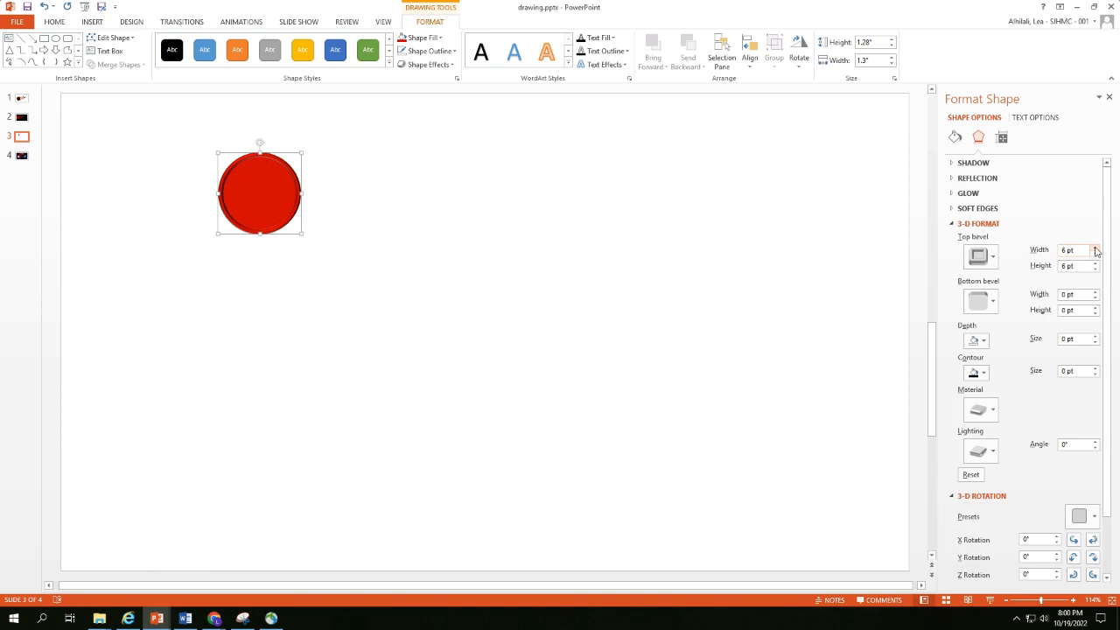
- Raise the top bevel to about 22.5 pt wide and 6 pt high so a central depression forms
{"action": "left_click", "coordinate": [1096, 247]}
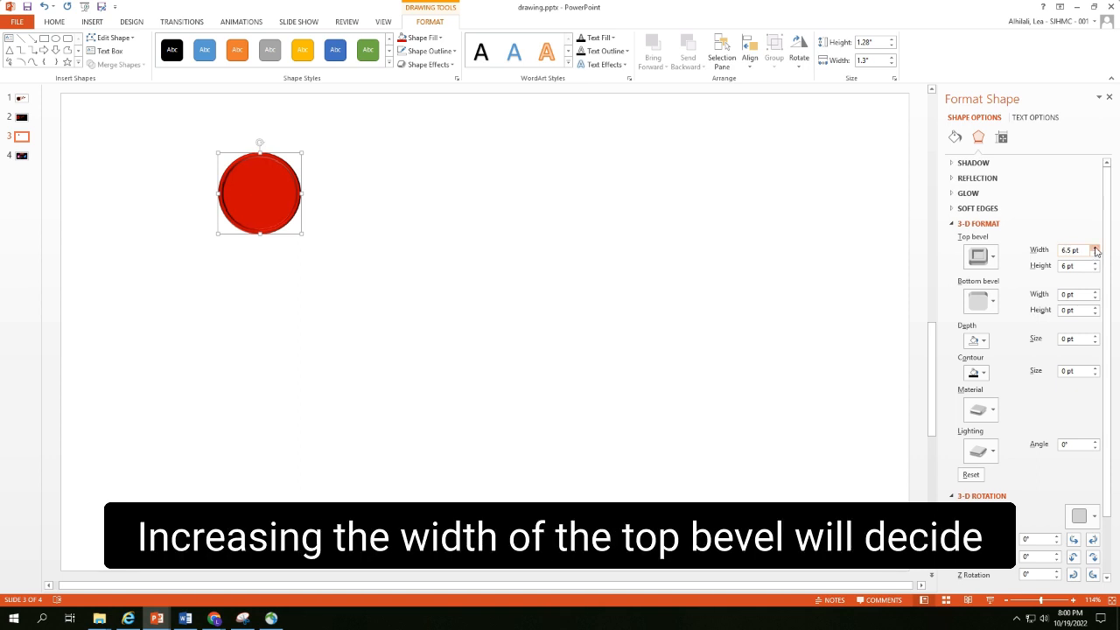
{"action": "left_click", "coordinate": [1095, 247]}
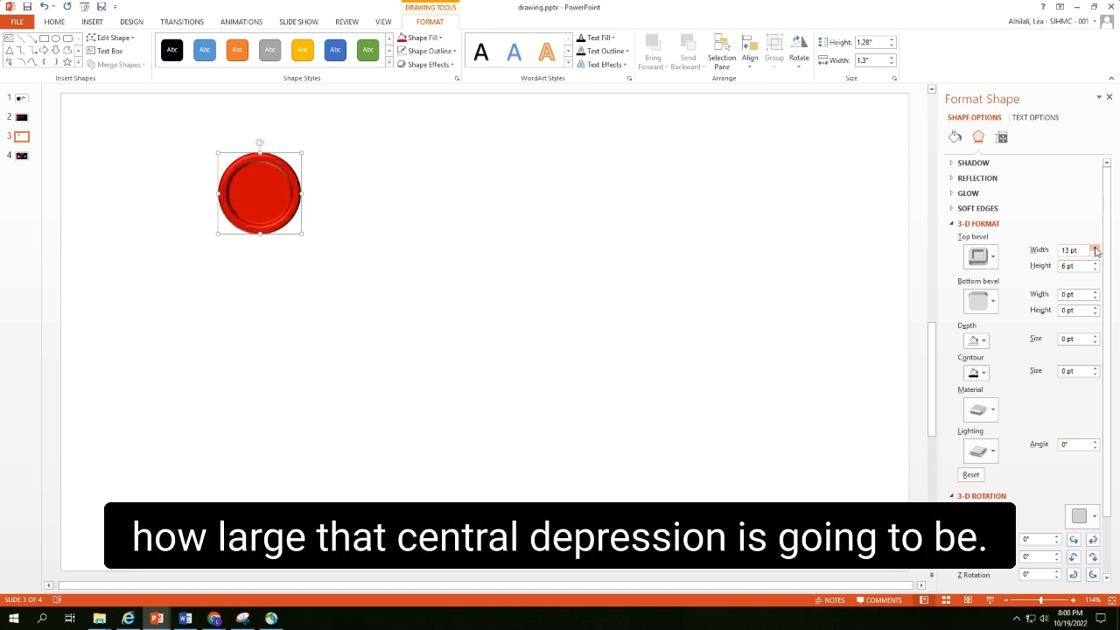
{"action": "left_click", "coordinate": [1096, 248]}
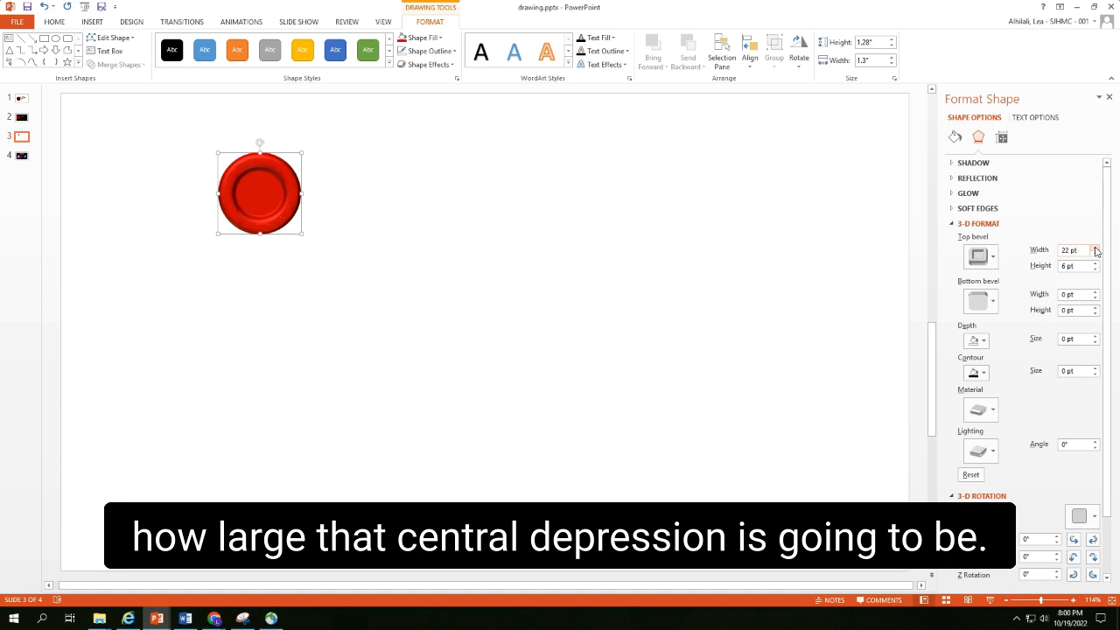
{"action": "left_click", "coordinate": [1096, 245]}
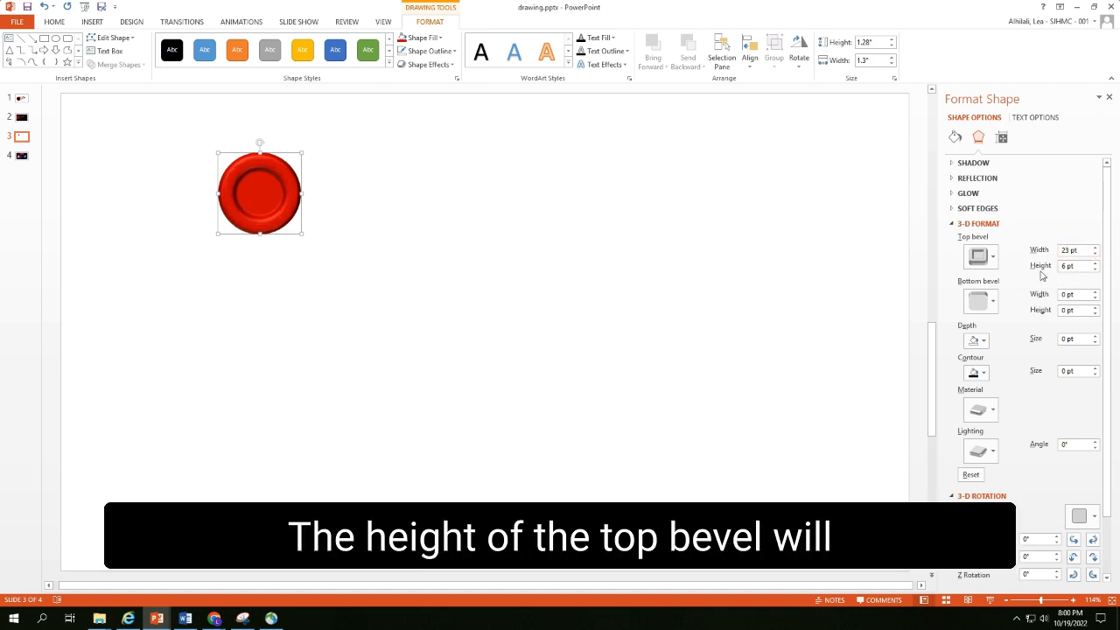
{"action": "left_click", "coordinate": [1096, 263]}
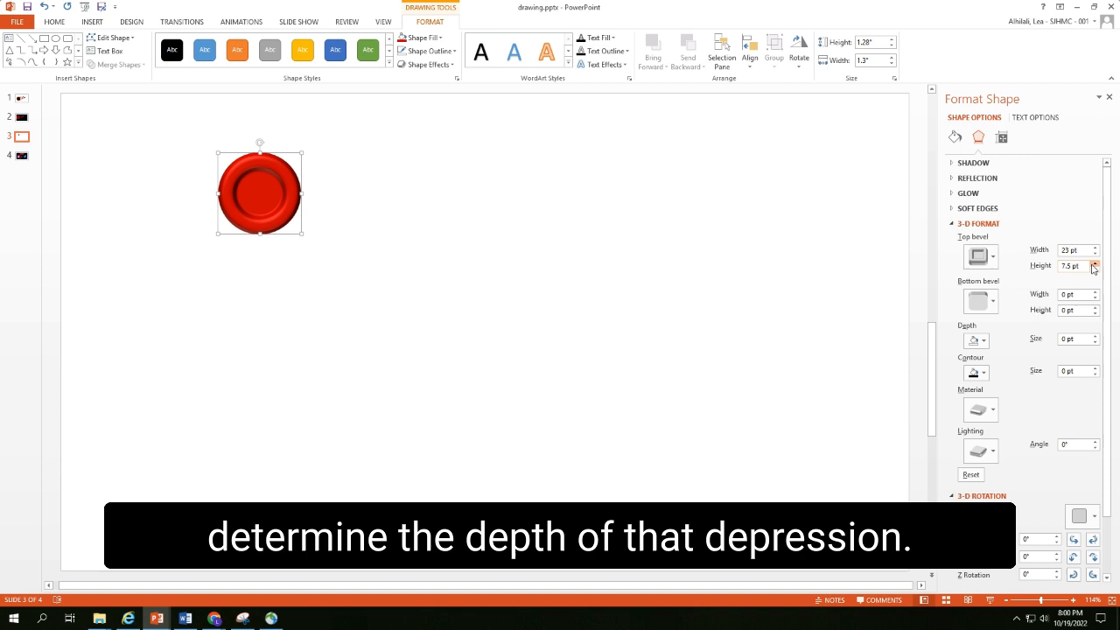
{"action": "left_click", "coordinate": [1095, 262]}
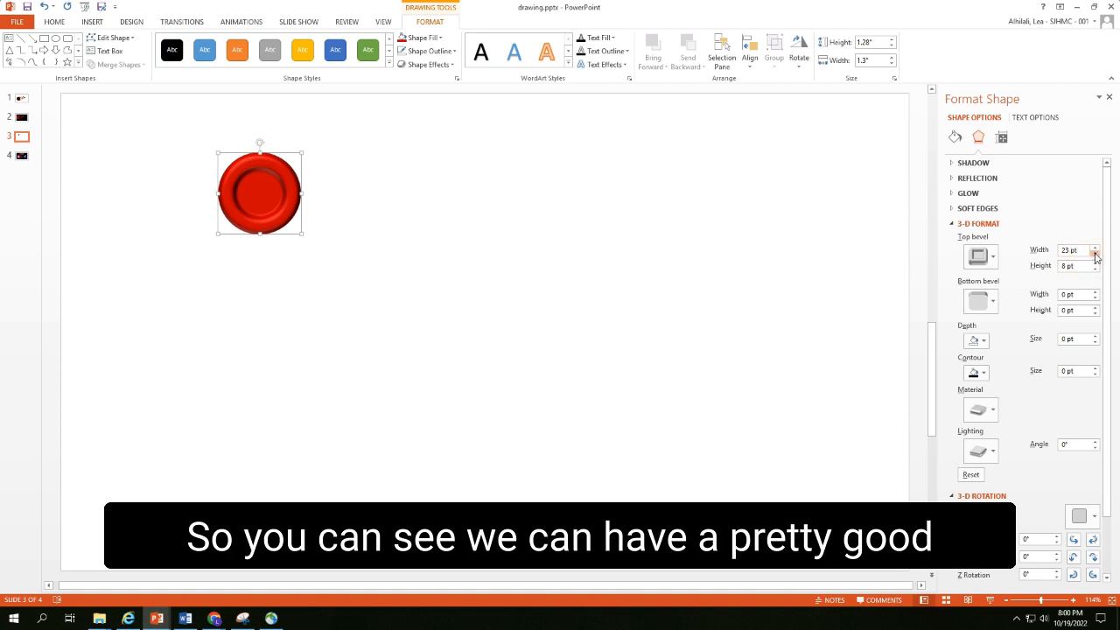
{"action": "left_click", "coordinate": [1095, 255]}
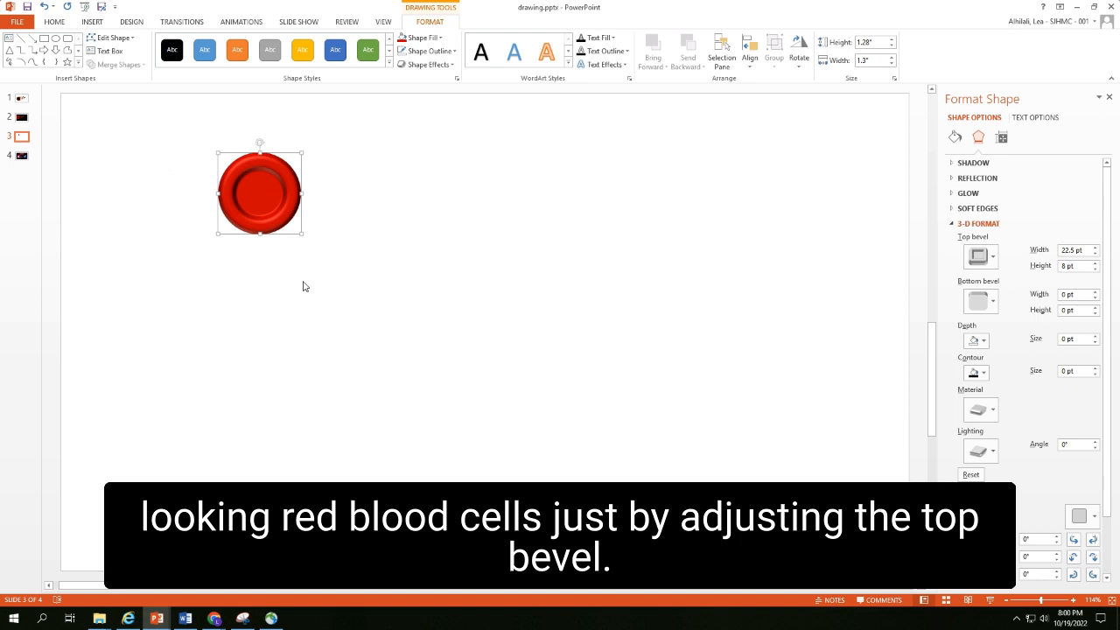
{"action": "mouse_move", "coordinate": [257, 193]}
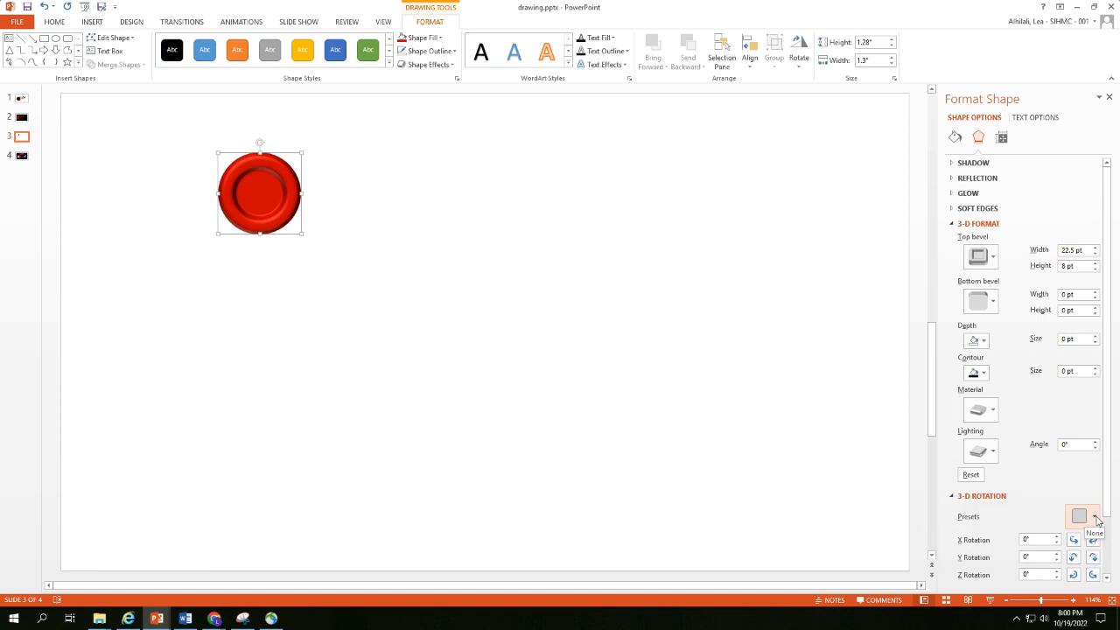
- Tilt the red cell with an off-axis 3-D rotation preset
{"action": "left_click", "coordinate": [1081, 517]}
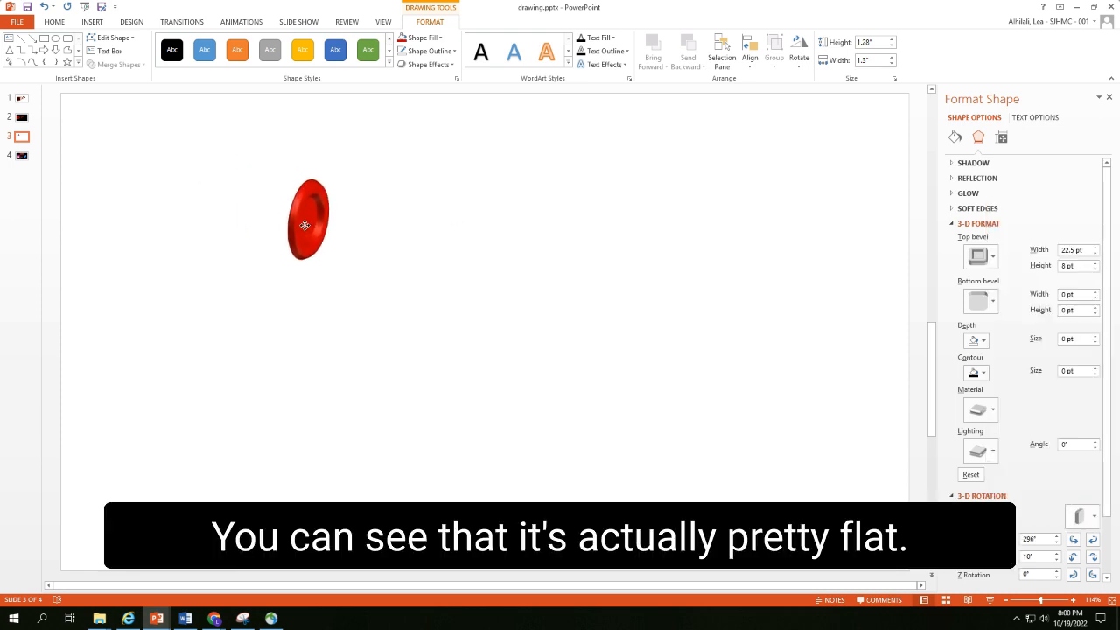
{"action": "left_click", "coordinate": [304, 219]}
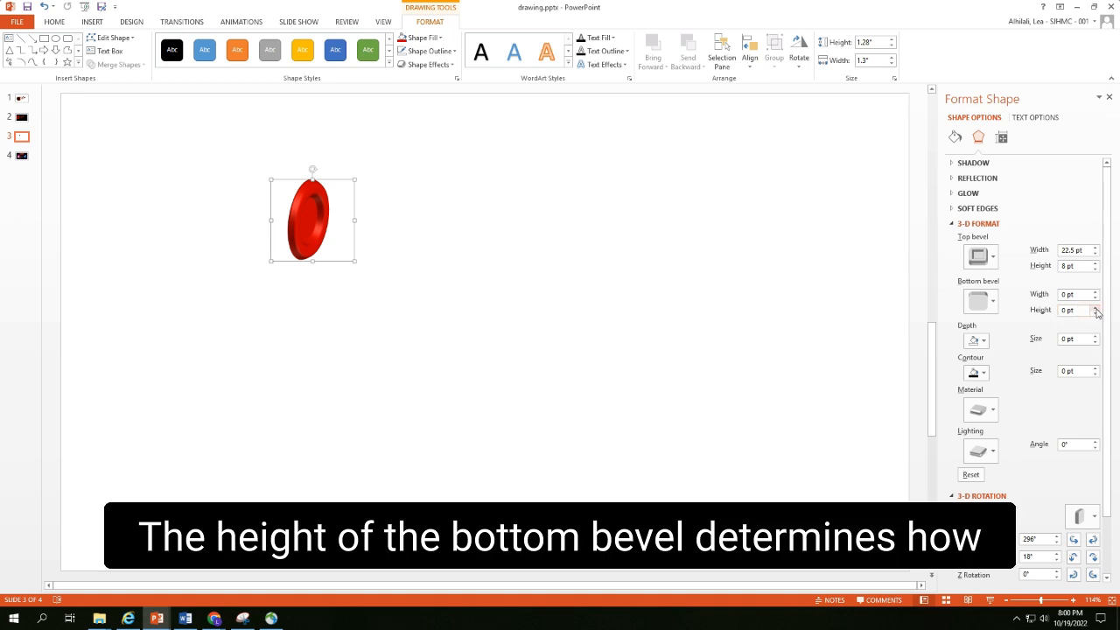
- Enlarge the bottom bevel to about 14 pt wide and 20.5 pt high for a thick, rounded cell
{"action": "left_click", "coordinate": [1096, 307]}
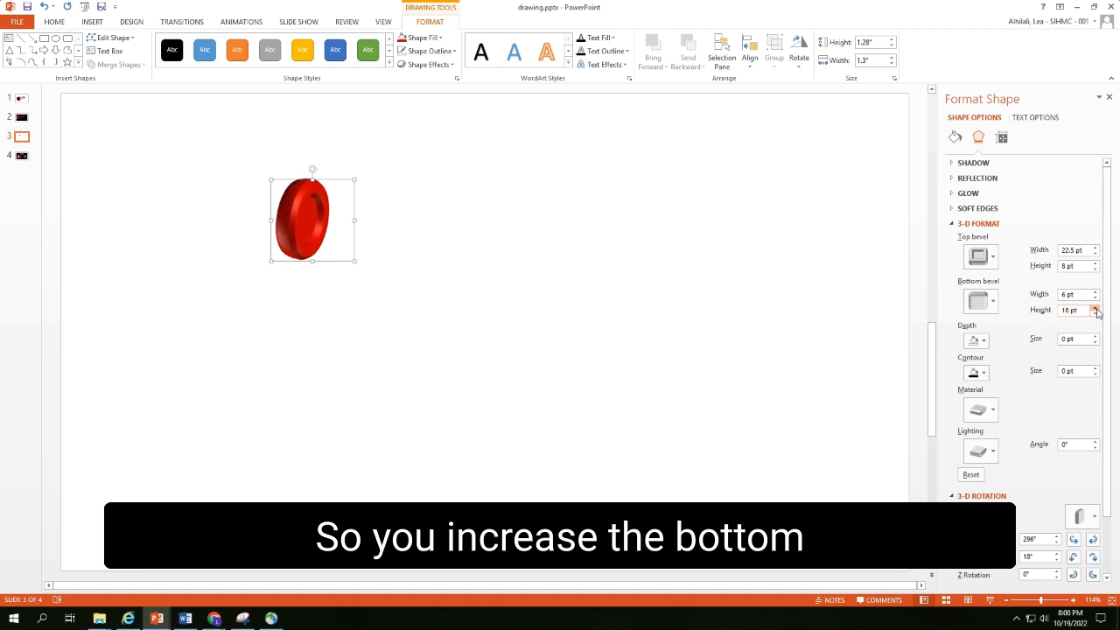
{"action": "left_click", "coordinate": [1096, 306]}
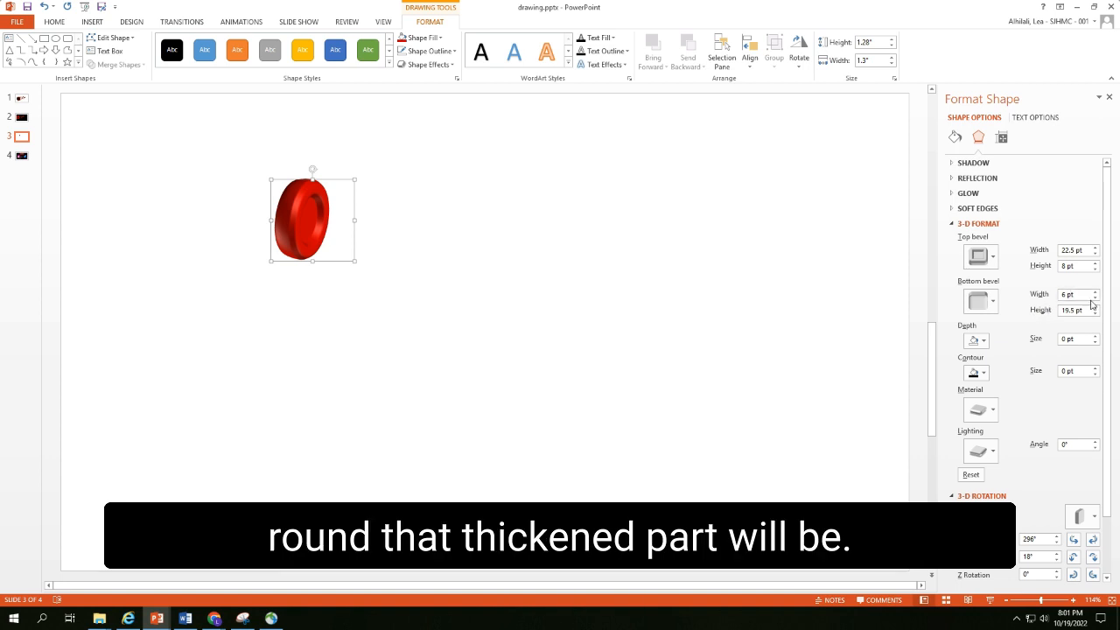
{"action": "left_click", "coordinate": [1092, 291]}
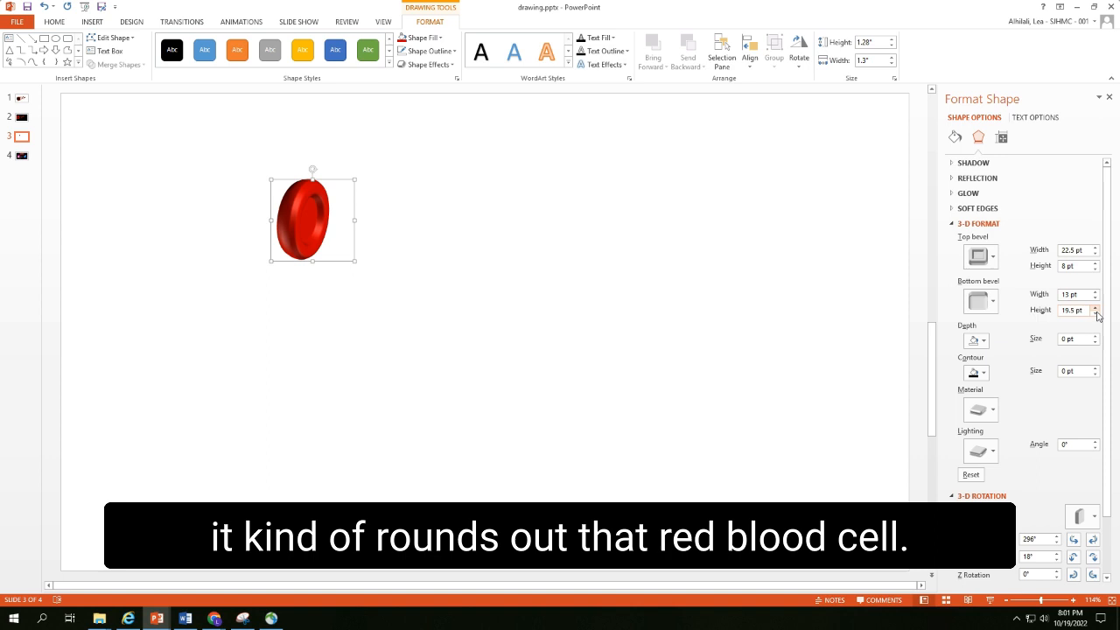
{"action": "left_click", "coordinate": [1095, 308]}
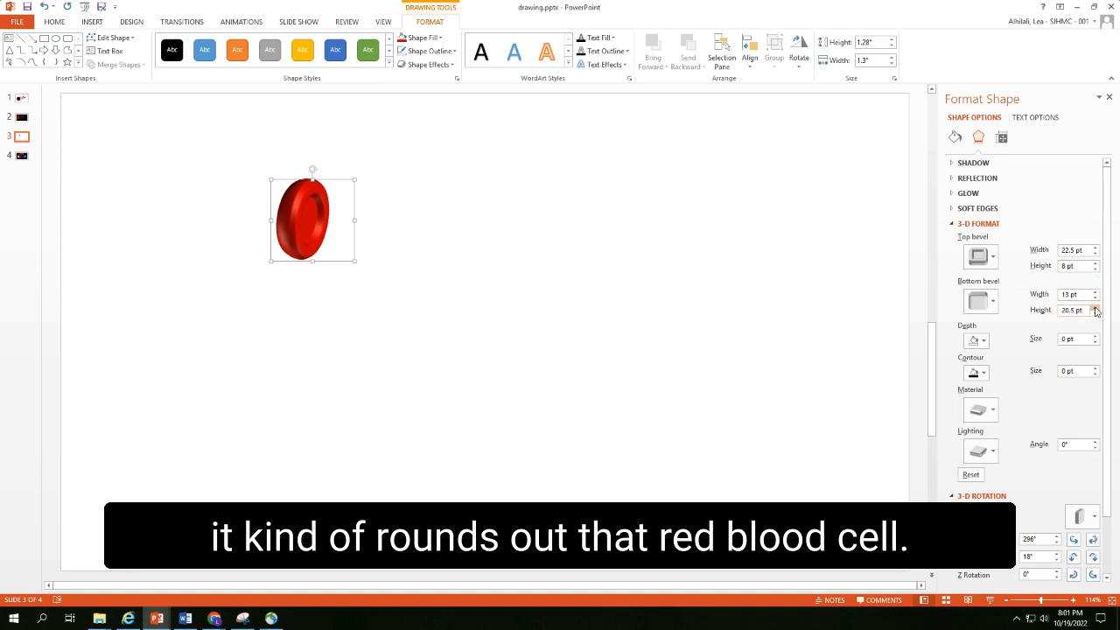
{"action": "left_click", "coordinate": [1095, 290]}
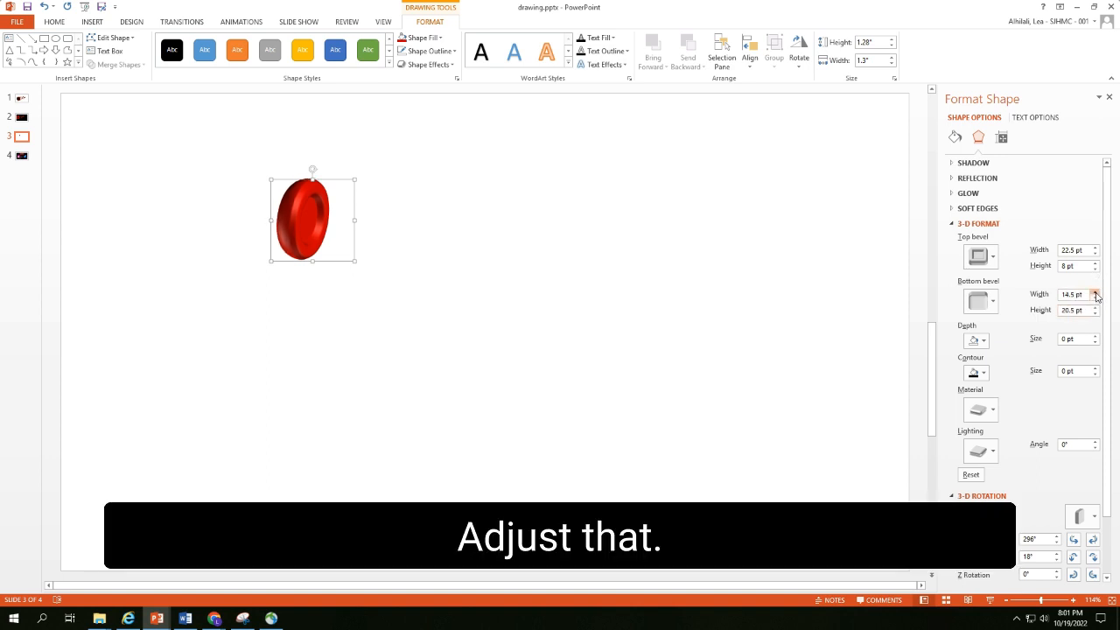
{"action": "left_click", "coordinate": [1095, 291]}
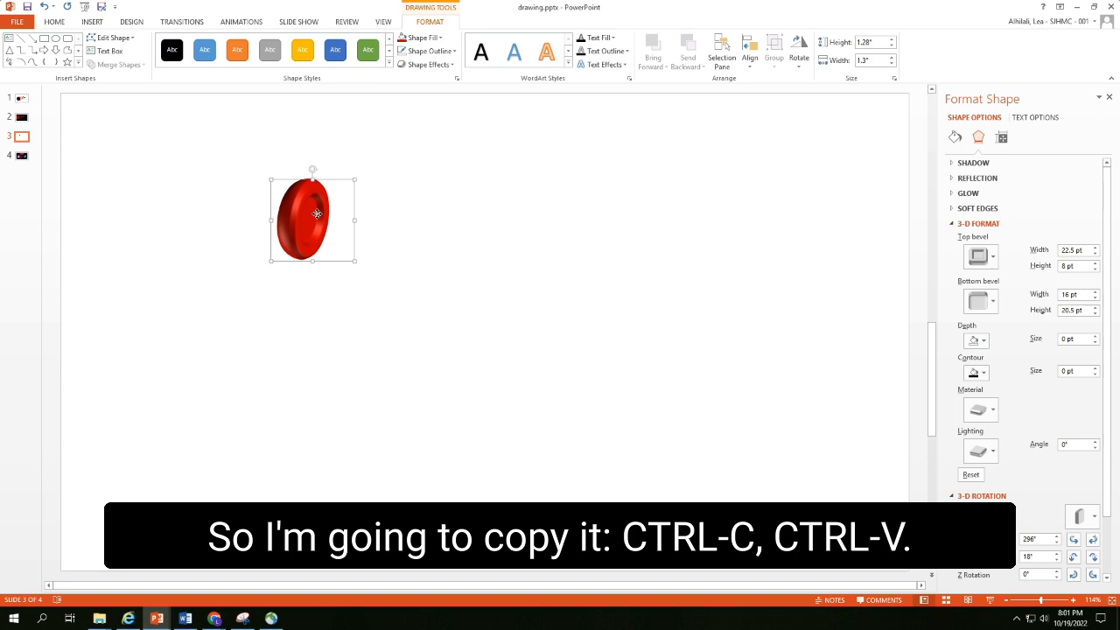
- Paste a copy of the red blood cell and give it a different 3-D orientation
{"action": "key", "text": "ctrl+v"}
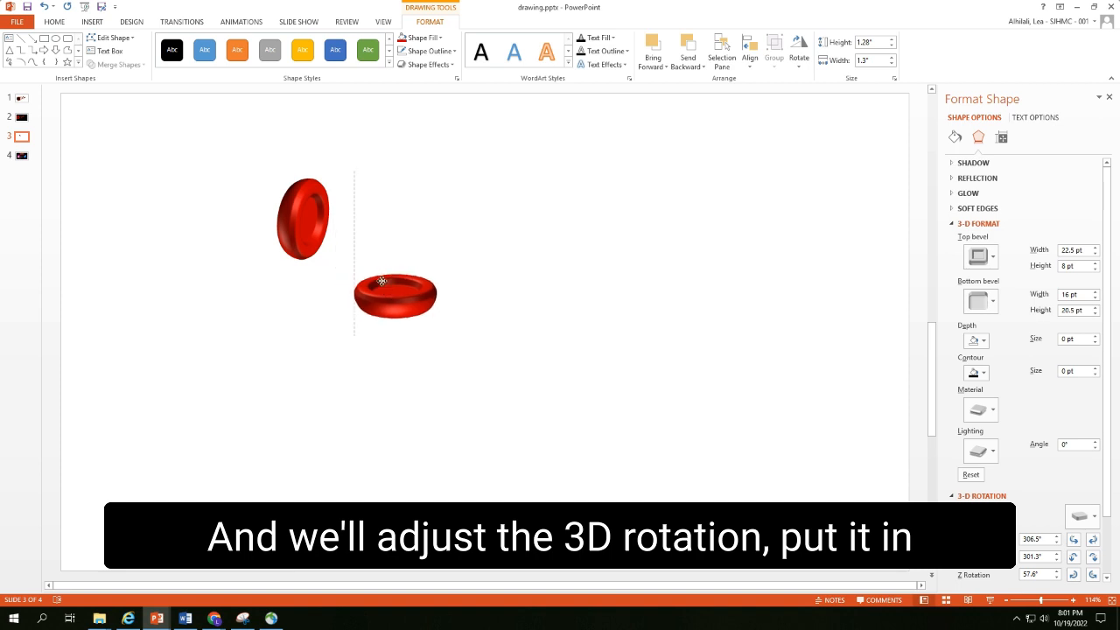
{"action": "left_click", "coordinate": [395, 294]}
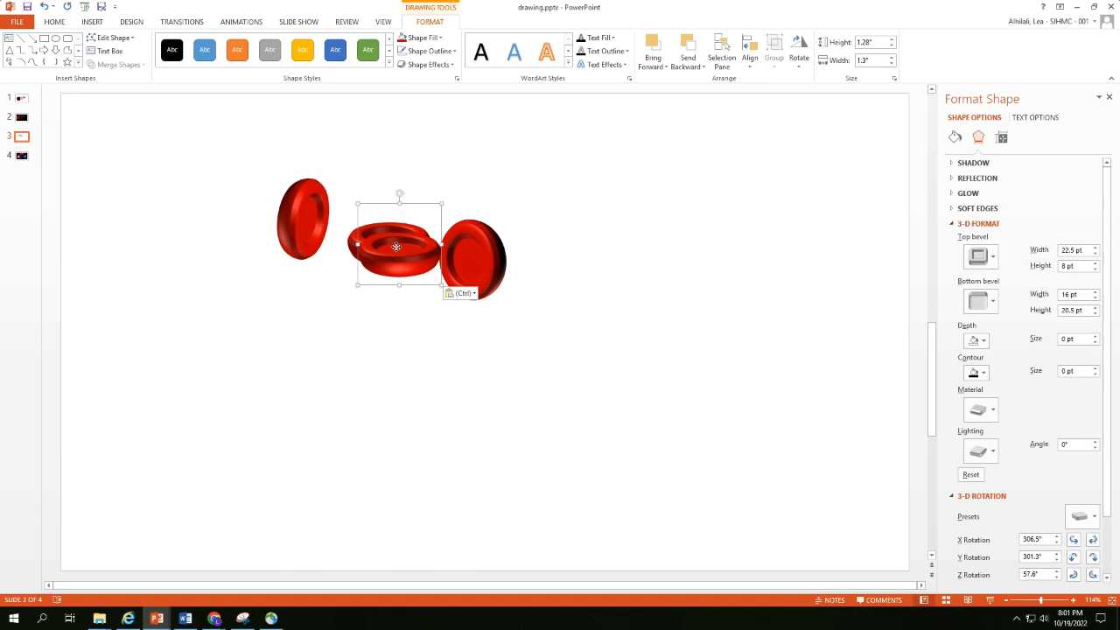
{"action": "left_click", "coordinate": [1082, 516]}
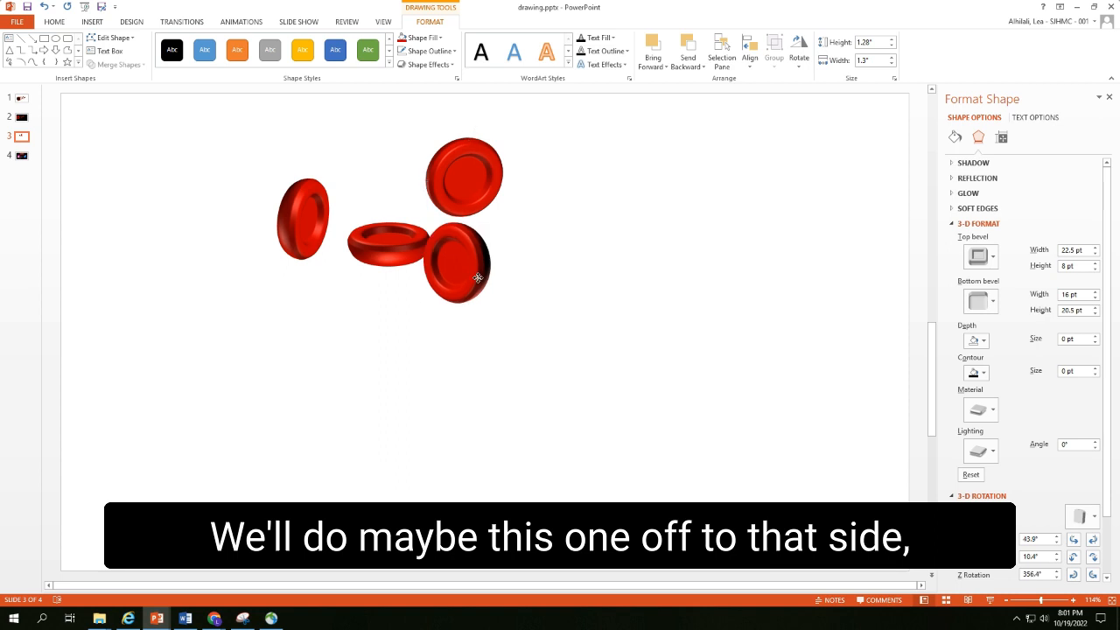
- Drag the cell copies into a flowing arrangement across the slide
{"action": "left_click_drag", "start_coordinate": [455, 263], "coordinate": [549, 231]}
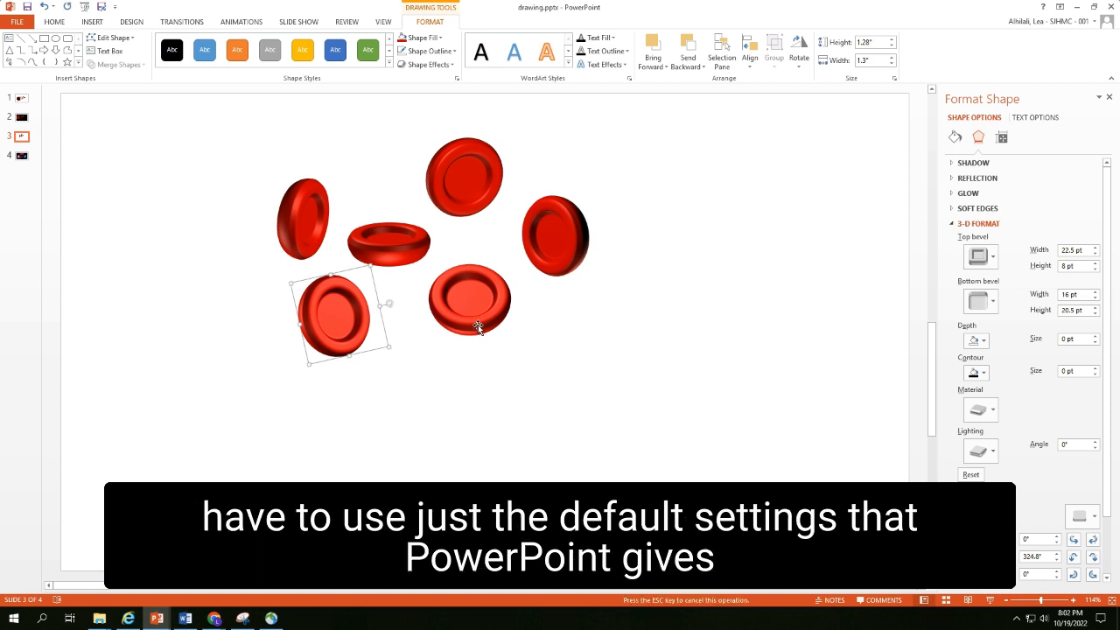
{"action": "left_click_drag", "start_coordinate": [336, 315], "coordinate": [622, 192]}
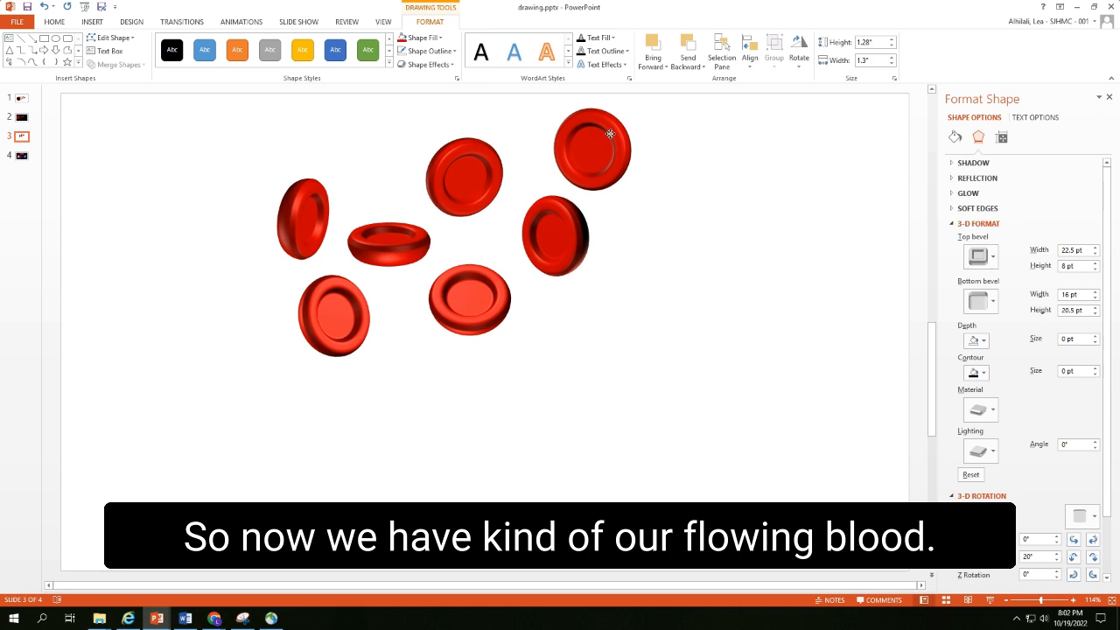
{"action": "left_click_drag", "start_coordinate": [591, 148], "coordinate": [610, 167]}
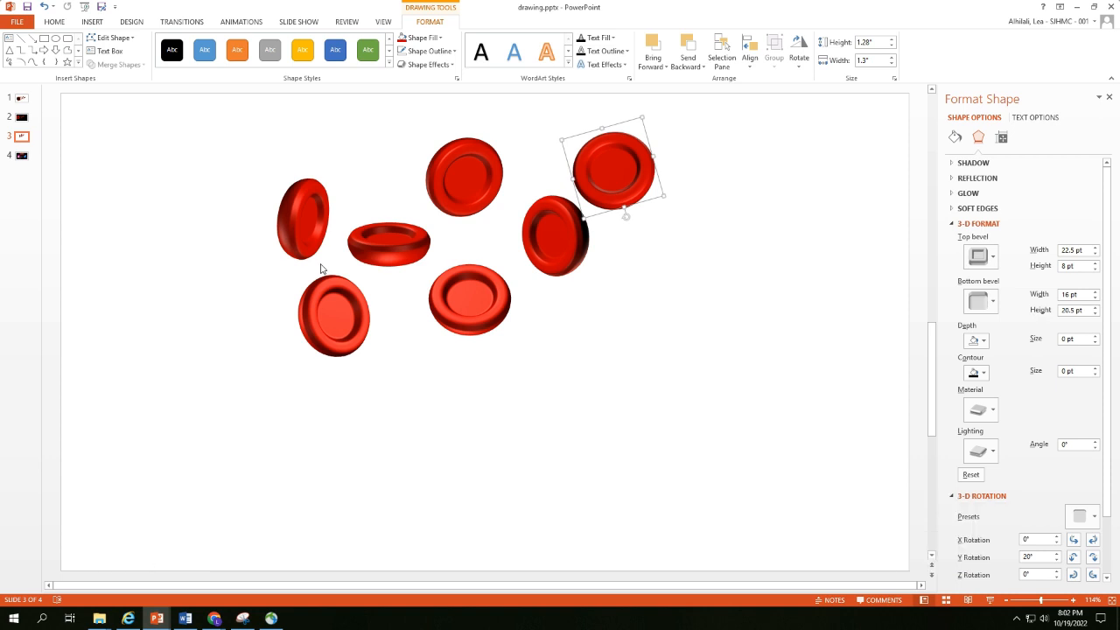
- Turn a blood cell copy into a large, tall red oval on the left for the vessel
{"action": "left_click", "coordinate": [301, 217]}
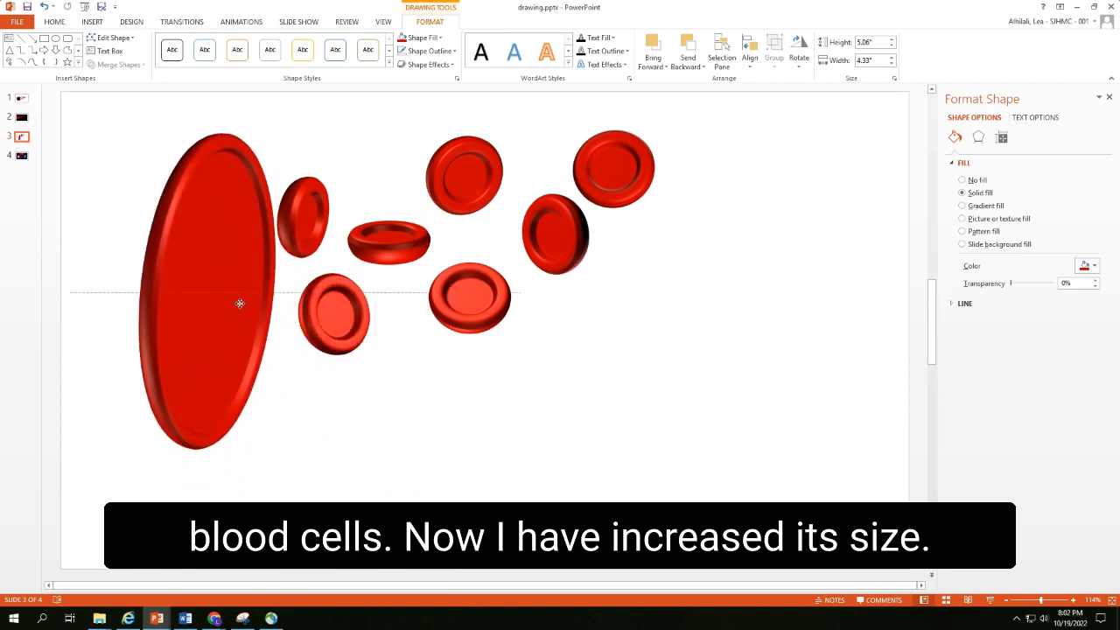
{"action": "left_click", "coordinate": [217, 297]}
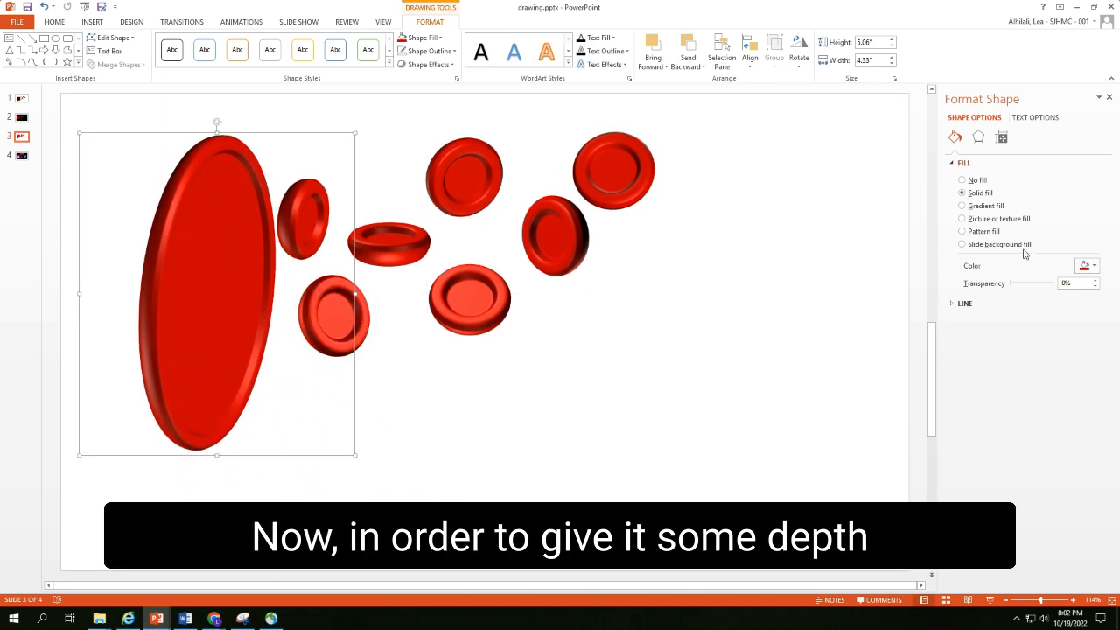
{"action": "mouse_move", "coordinate": [979, 136]}
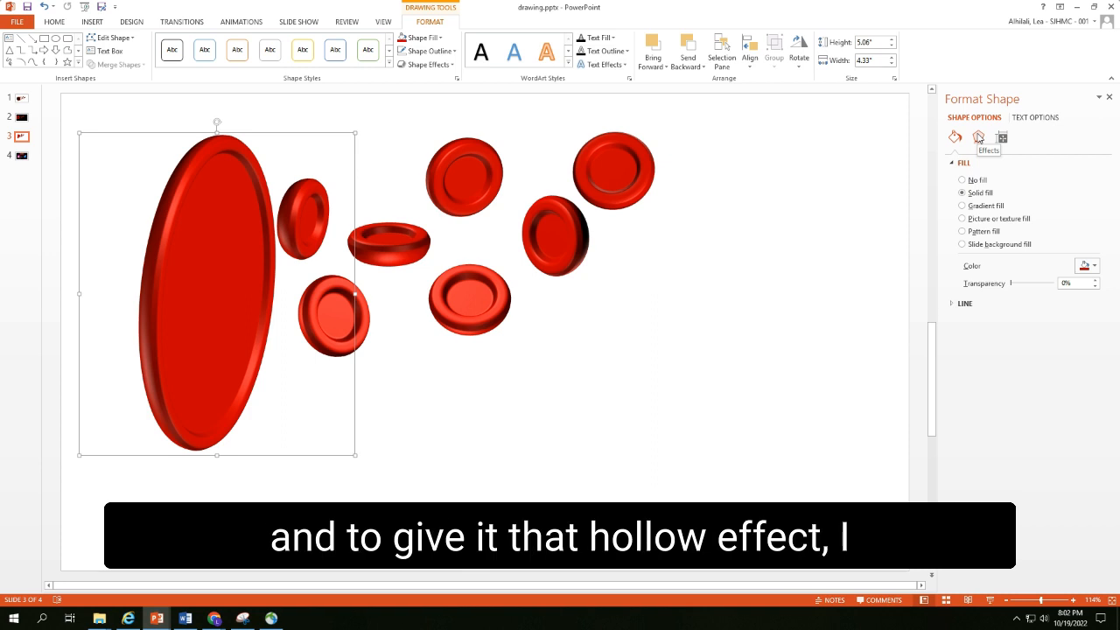
- Raise the big oval's top bevel height to about 134 pt, making it a hollow tubular vessel
{"action": "left_click", "coordinate": [978, 137]}
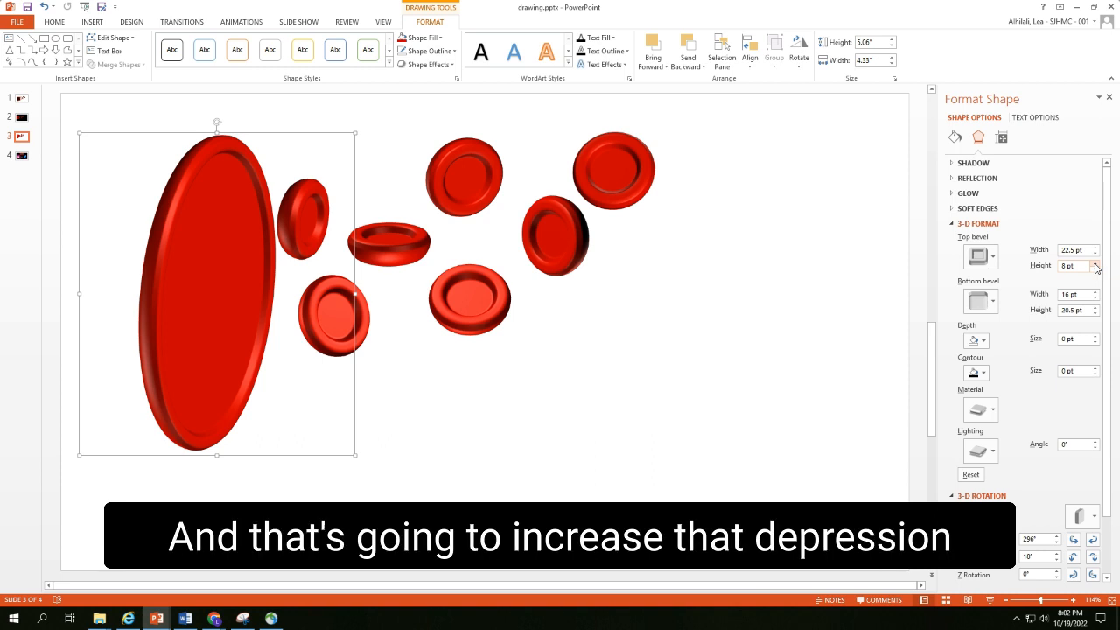
{"action": "left_click", "coordinate": [1093, 262]}
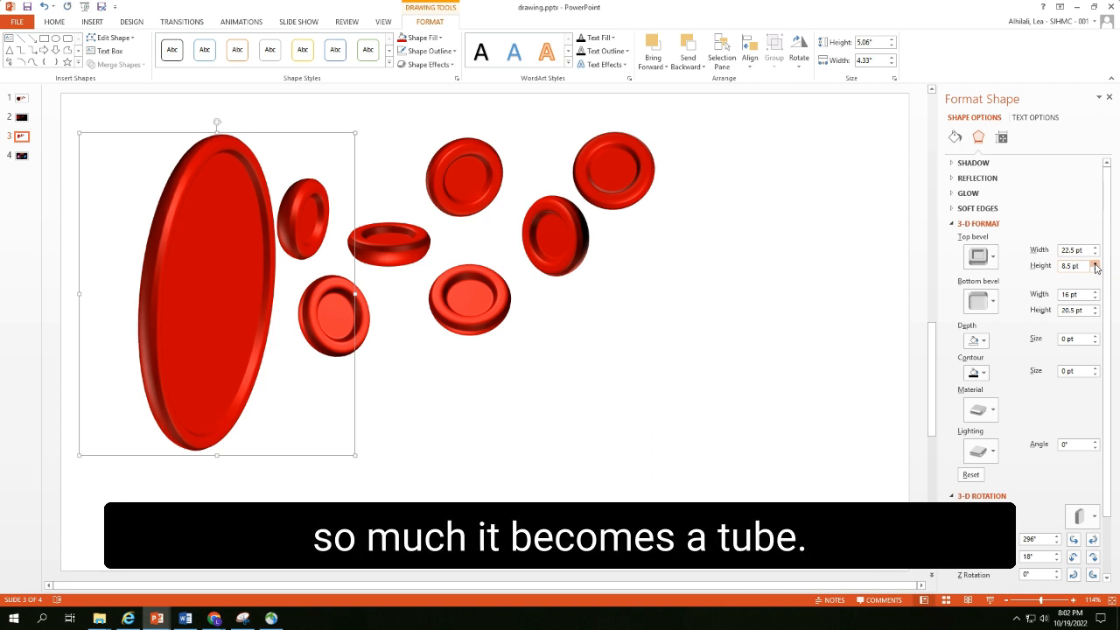
{"action": "left_click", "coordinate": [1093, 262]}
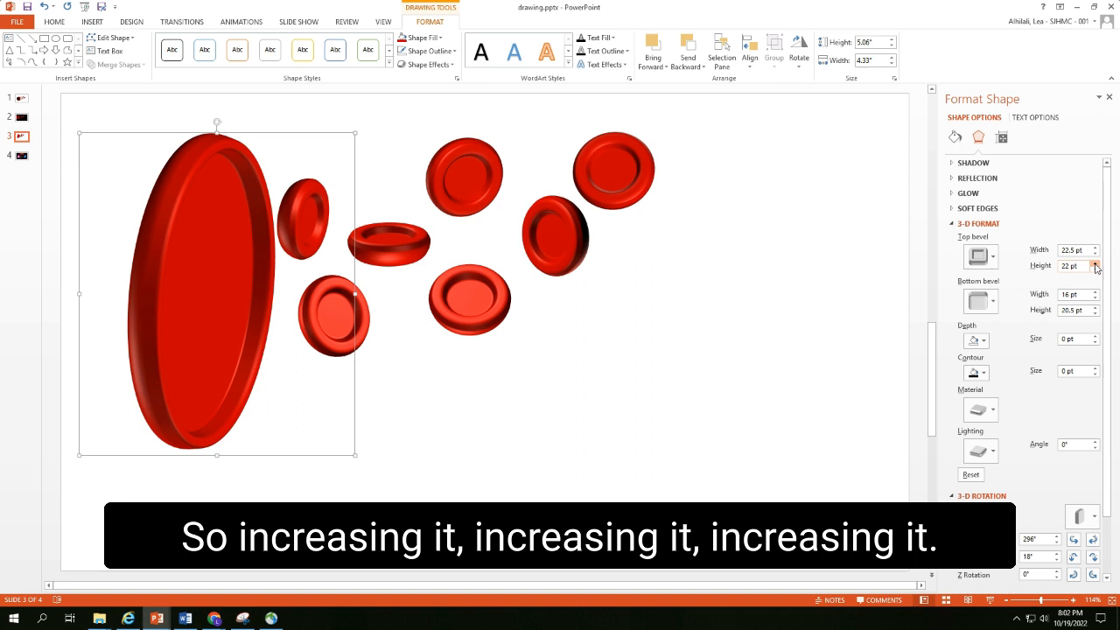
{"action": "left_click", "coordinate": [1093, 263]}
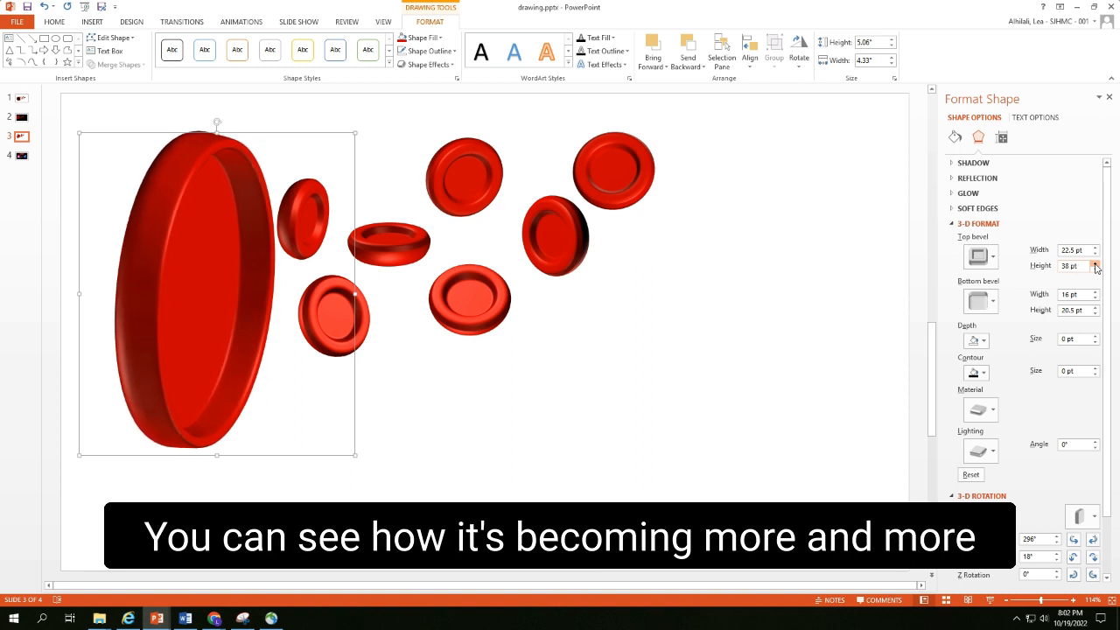
{"action": "left_click", "coordinate": [1091, 262]}
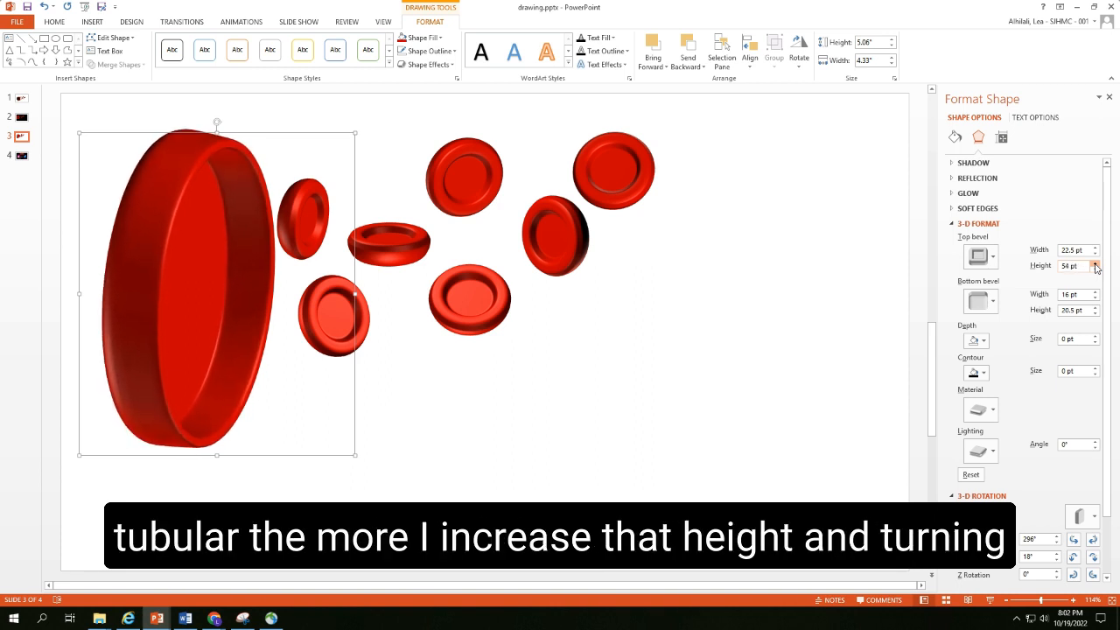
{"action": "left_click", "coordinate": [1095, 263]}
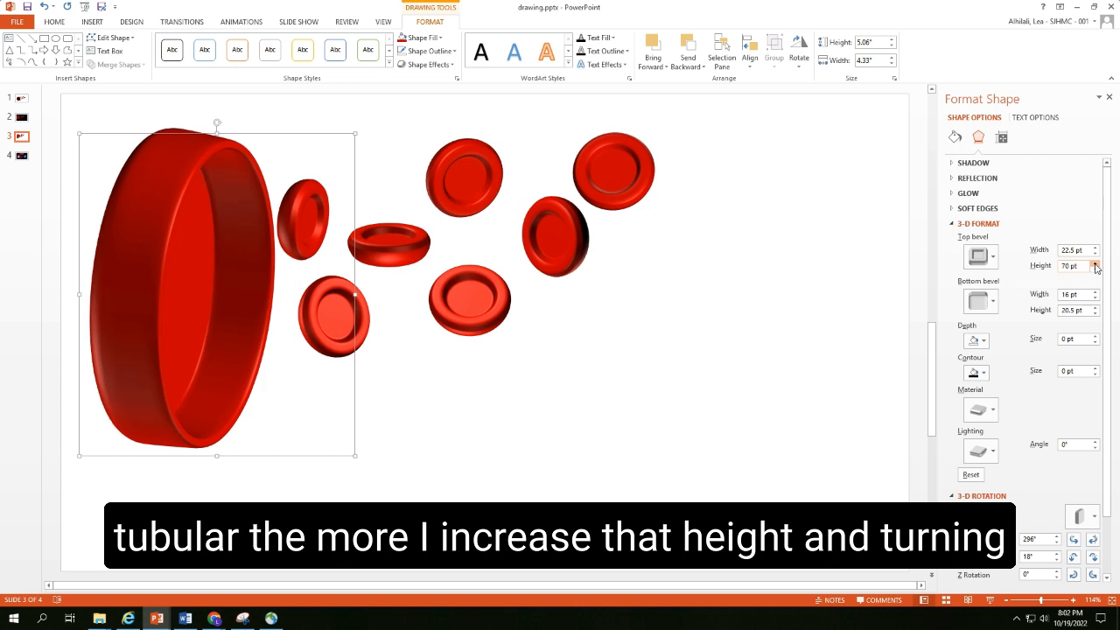
{"action": "left_click", "coordinate": [1096, 263]}
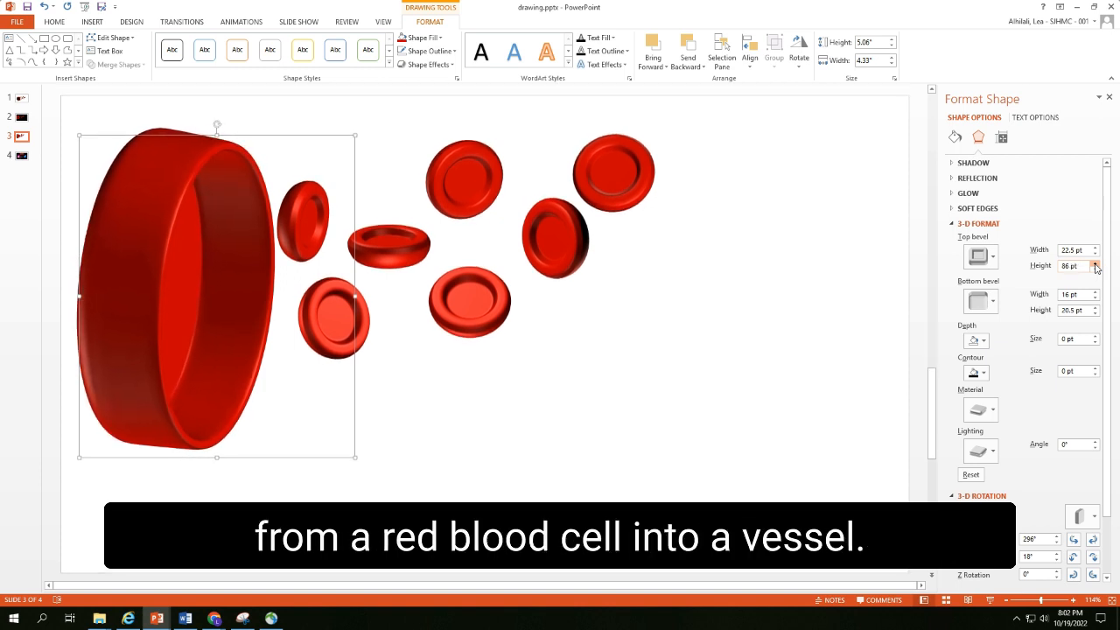
{"action": "left_click", "coordinate": [1095, 263]}
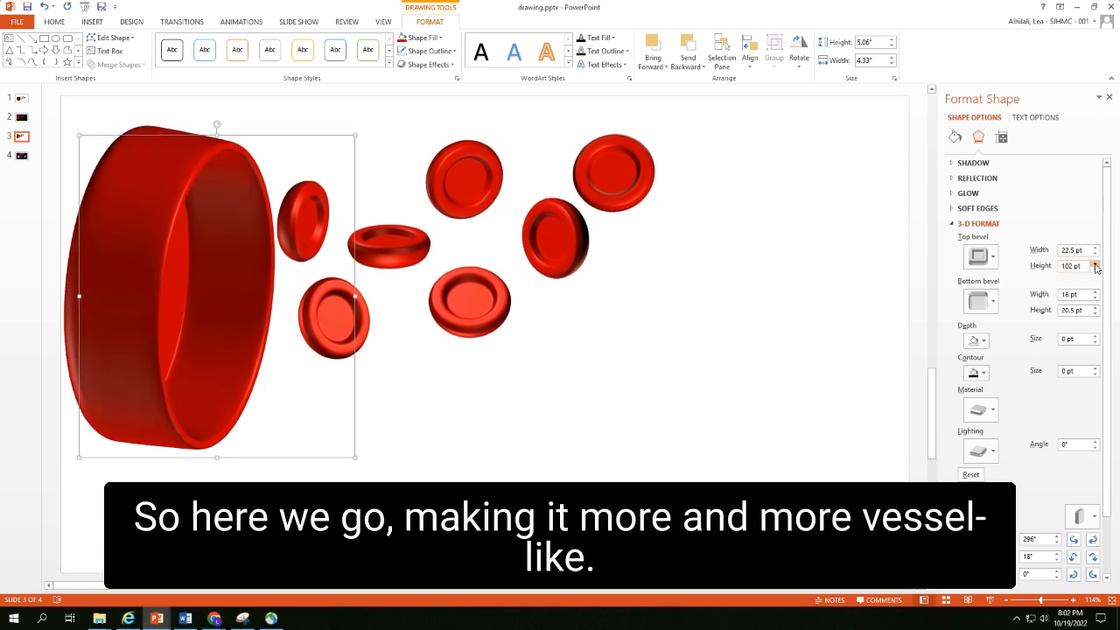
{"action": "left_click", "coordinate": [1095, 262]}
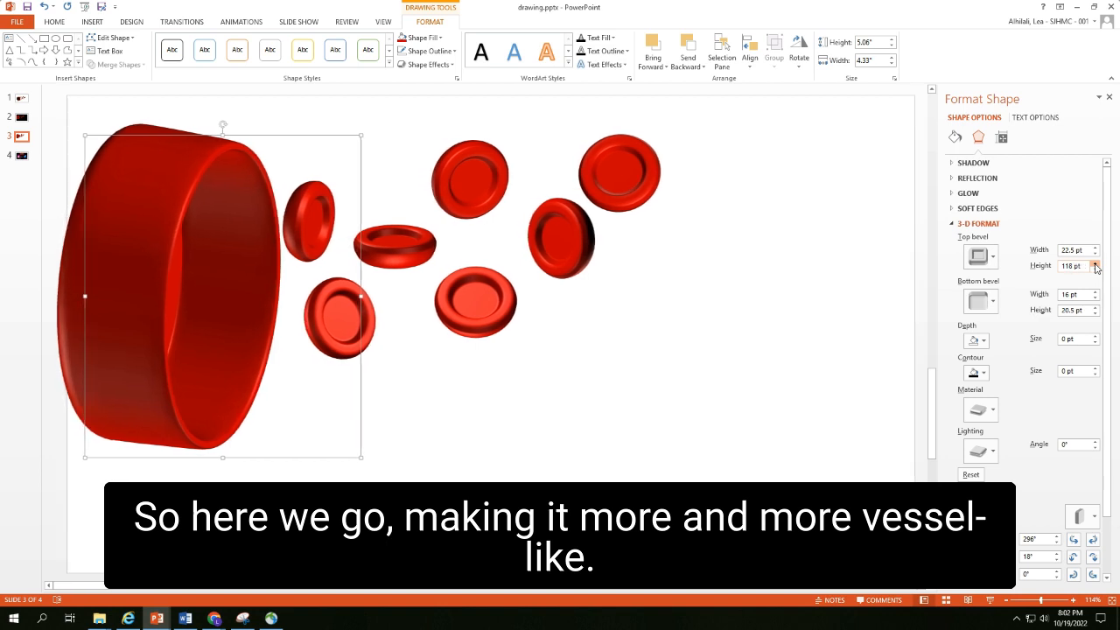
{"action": "left_click", "coordinate": [1095, 262]}
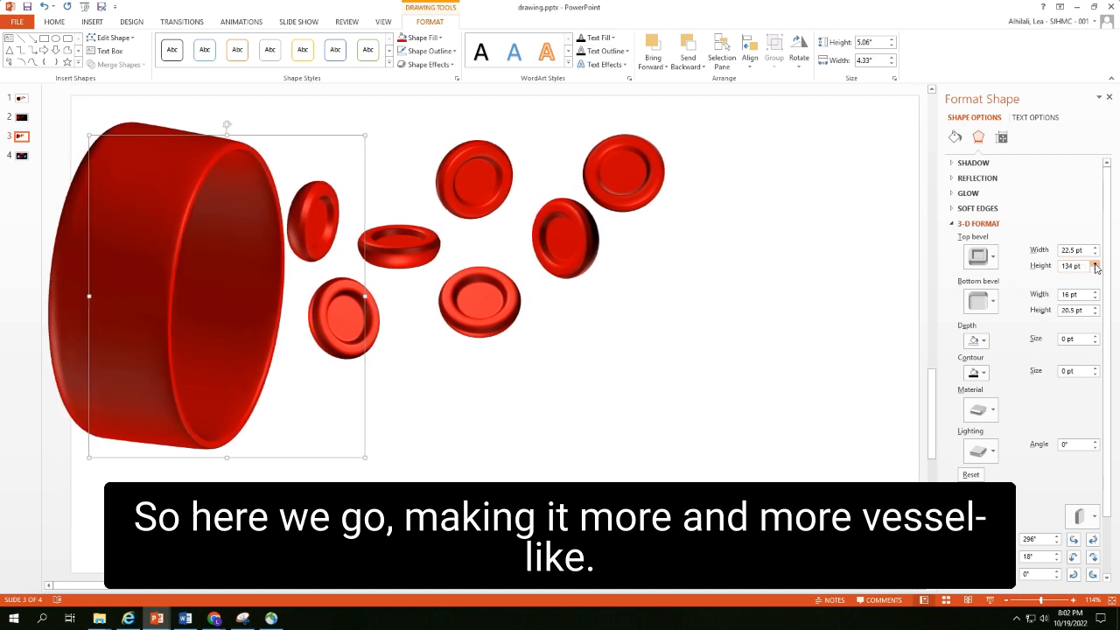
{"action": "left_click", "coordinate": [1094, 262]}
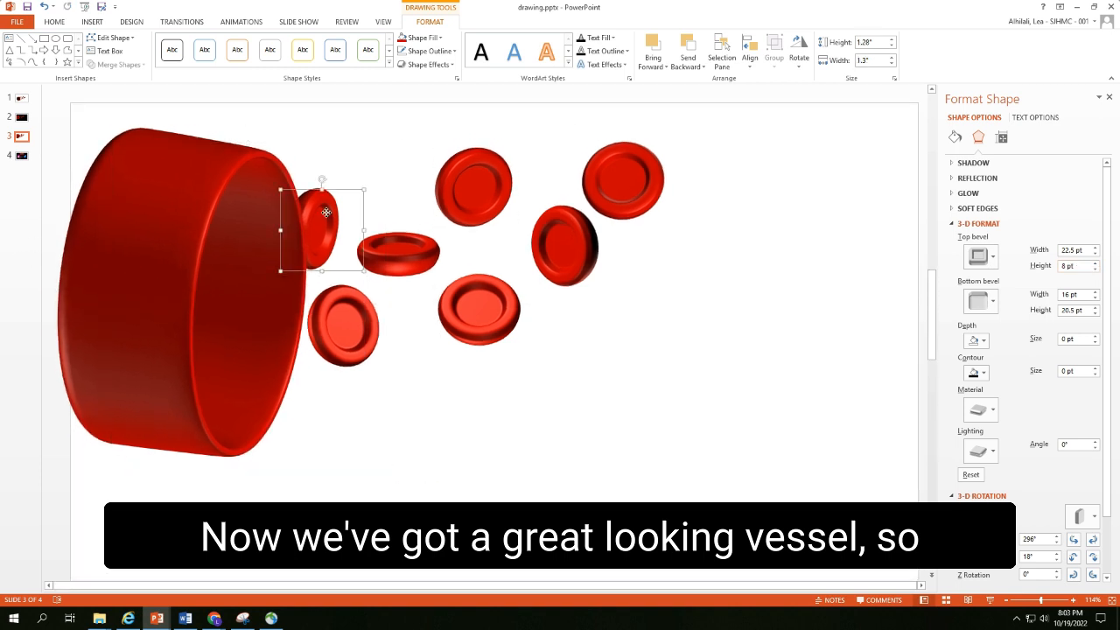
- Ctrl+drag two blood cell copies into the vessel's opening so they appear to pour out
{"action": "left_click_drag", "start_coordinate": [325, 212], "coordinate": [362, 189]}
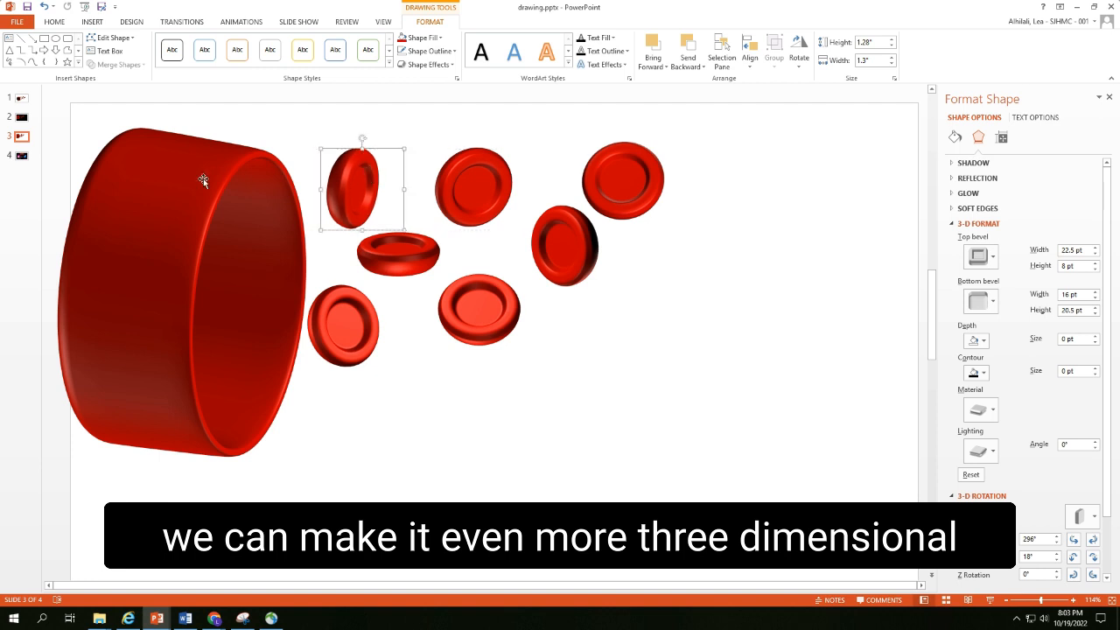
{"action": "left_click", "coordinate": [423, 37]}
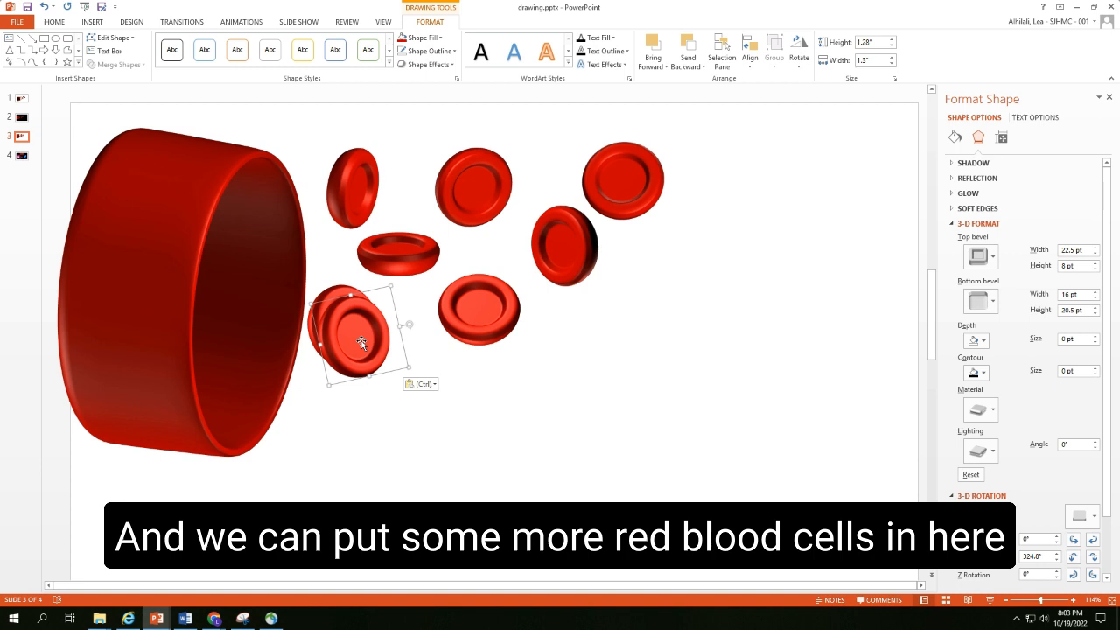
{"action": "left_click_drag", "start_coordinate": [359, 341], "coordinate": [560, 248]}
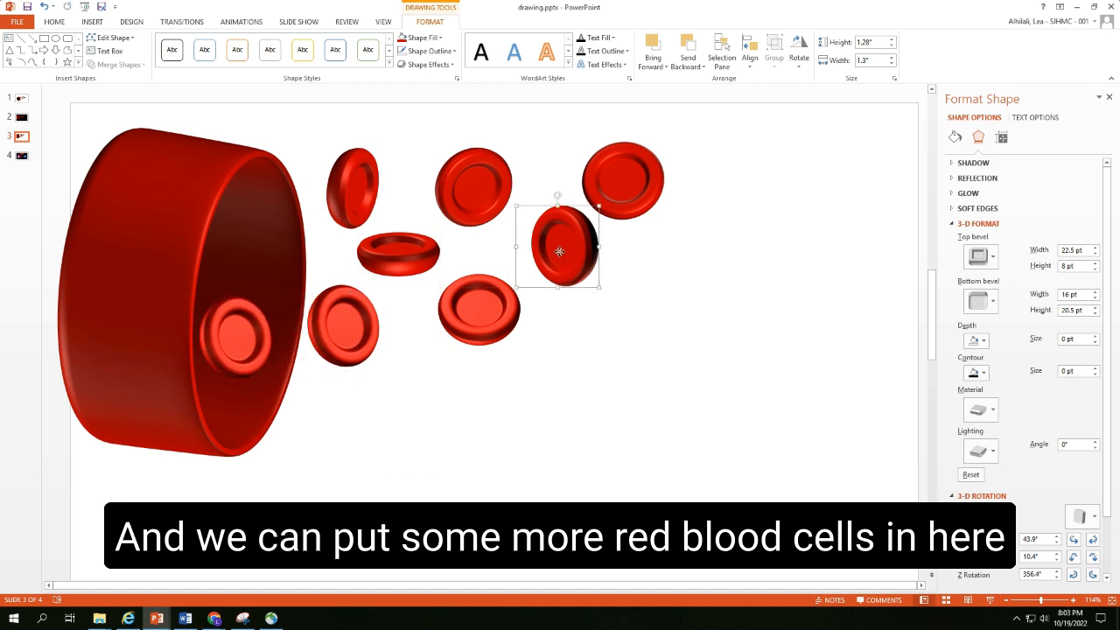
{"action": "left_click_drag", "start_coordinate": [560, 252], "coordinate": [270, 243]}
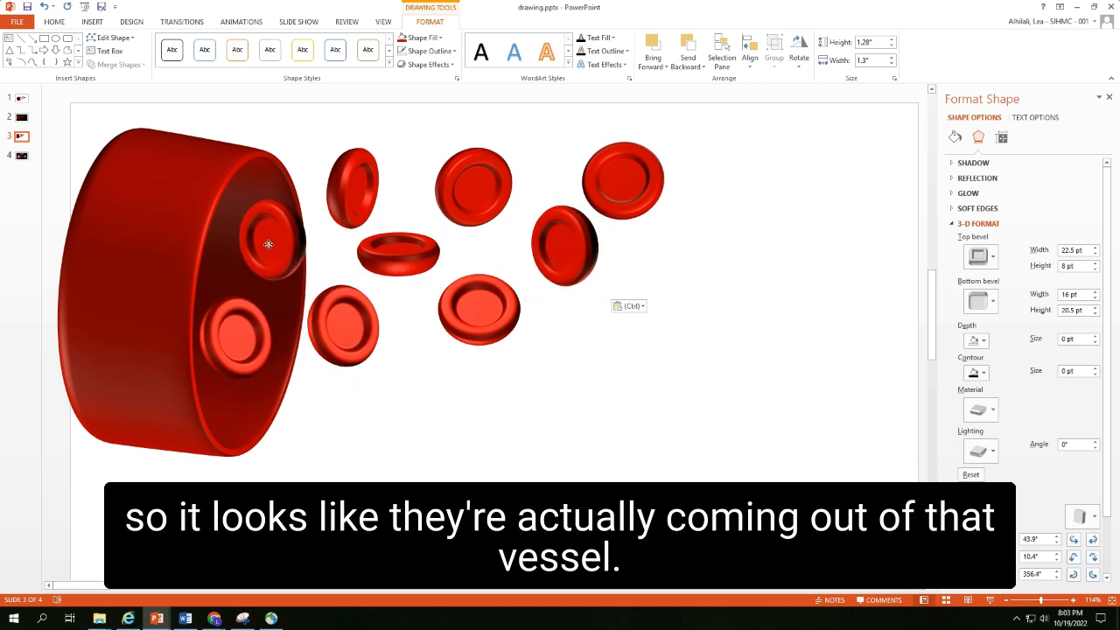
{"action": "left_click", "coordinate": [270, 243]}
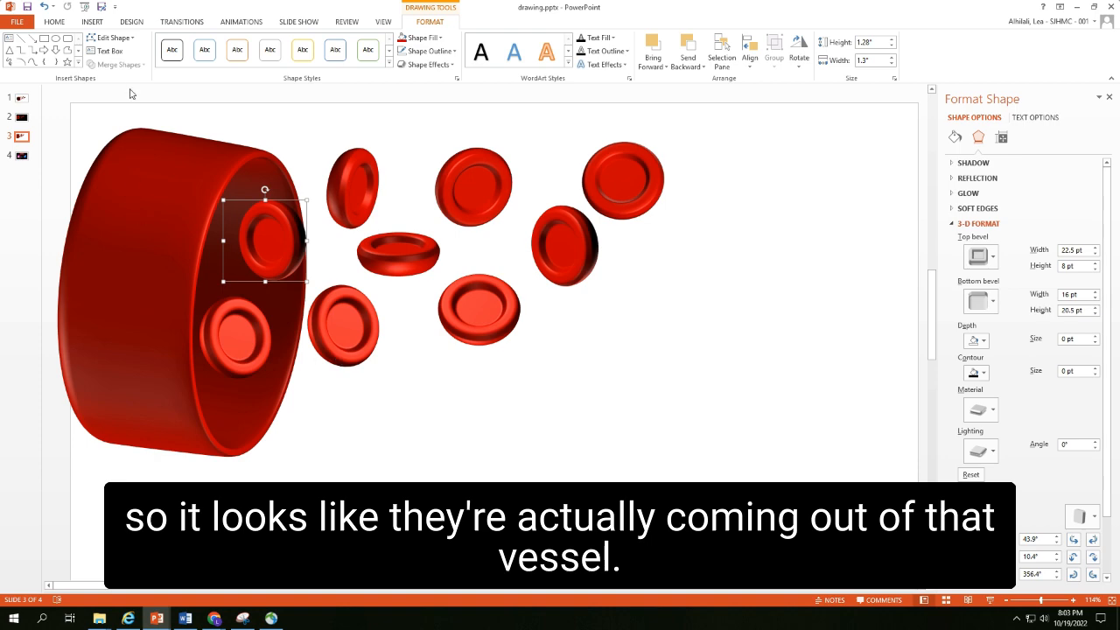
{"action": "left_click", "coordinate": [52, 21]}
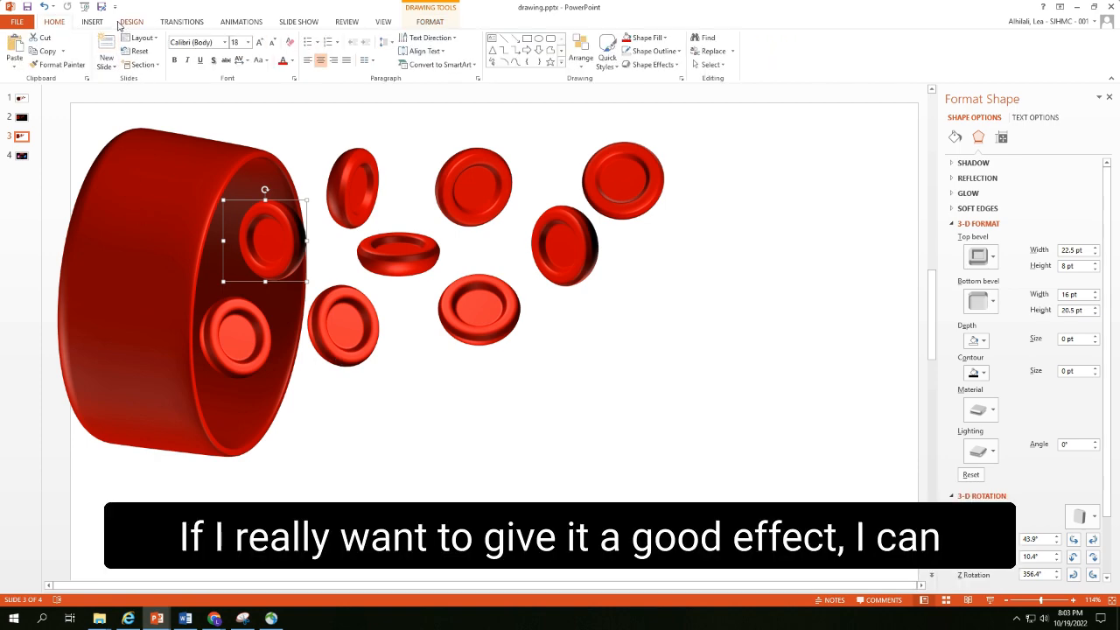
- Cover the slide with a black rectangle sent to back, then tilt the vessel at an angle
{"action": "left_click", "coordinate": [197, 49]}
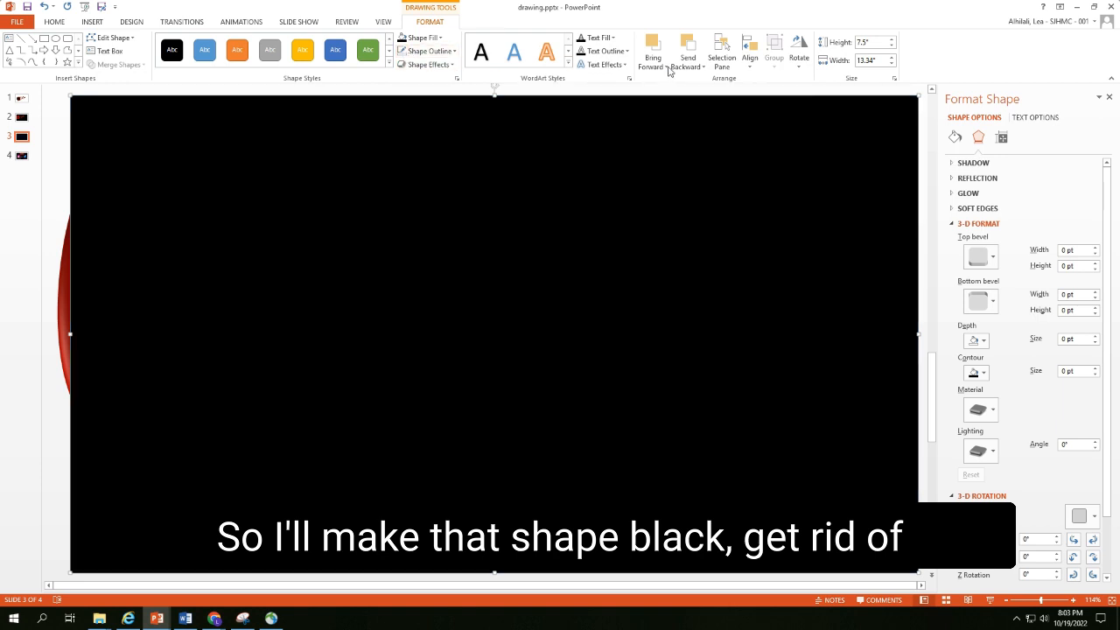
{"action": "left_click", "coordinate": [690, 51]}
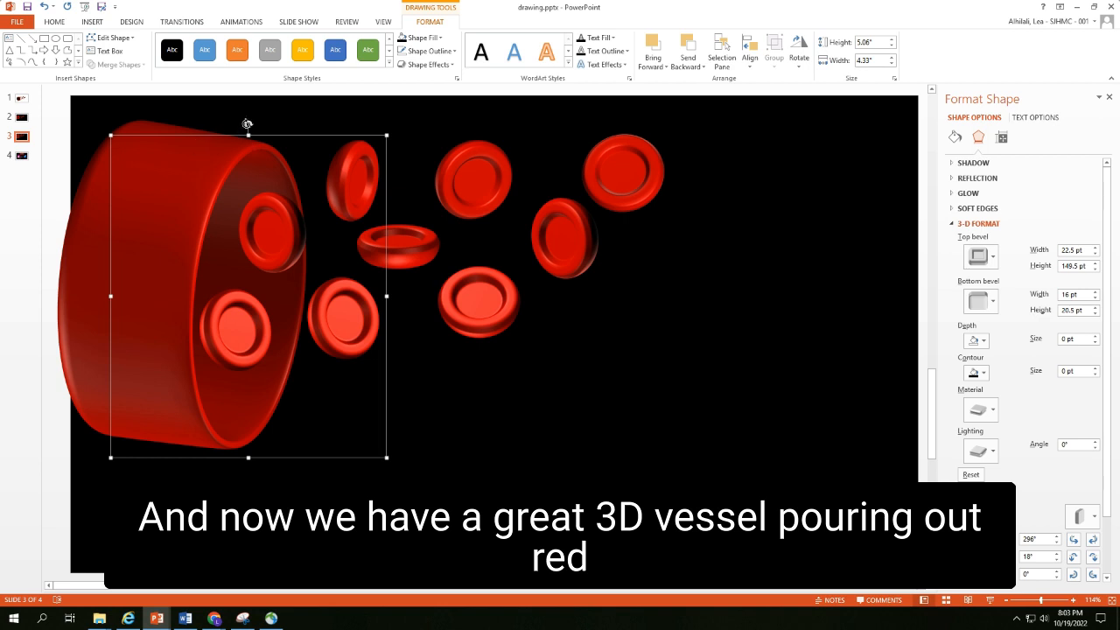
{"action": "left_click_drag", "start_coordinate": [249, 123], "coordinate": [224, 122]}
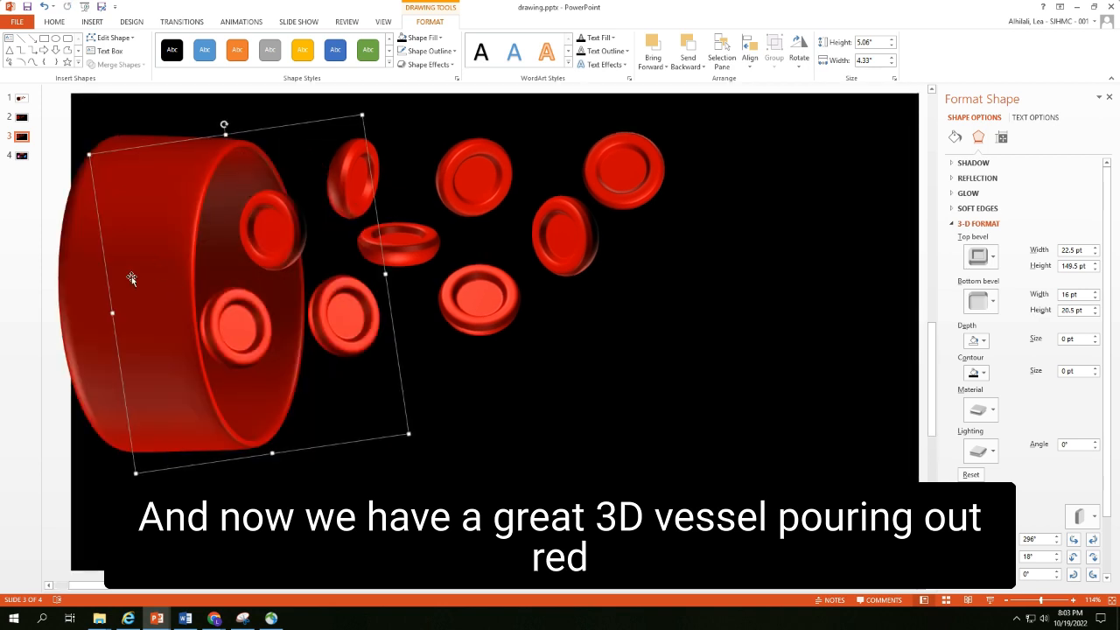
{"action": "mouse_move", "coordinate": [698, 219]}
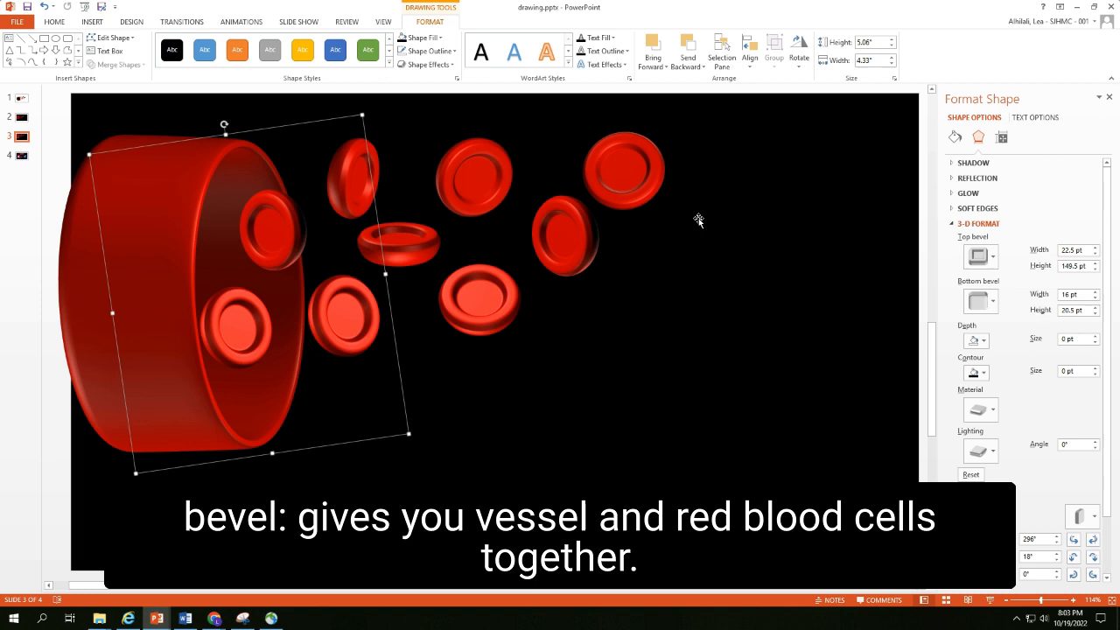
{"action": "mouse_move", "coordinate": [248, 10]}
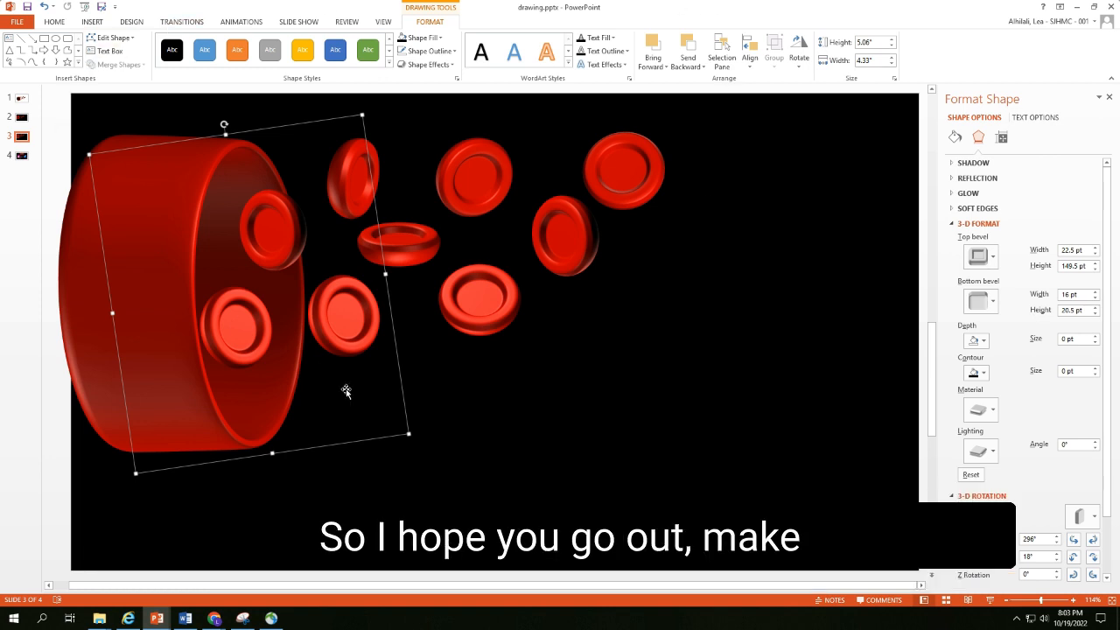
{"action": "mouse_move", "coordinate": [106, 265]}
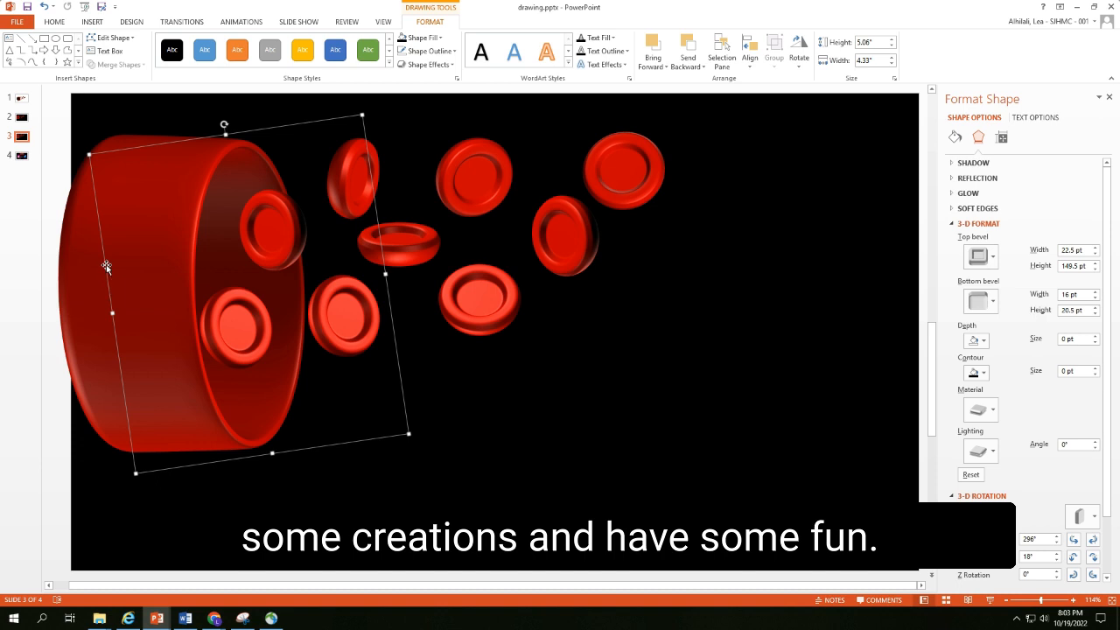
- Switch to slide 4, the closing subscribe and social media slide
{"action": "left_click", "coordinate": [21, 156]}
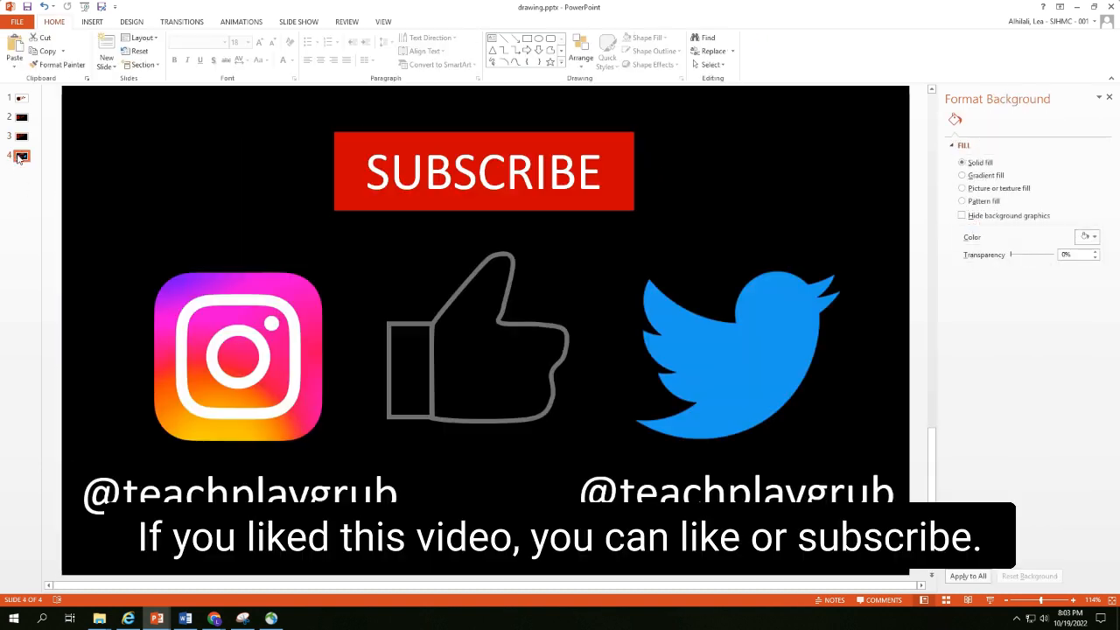